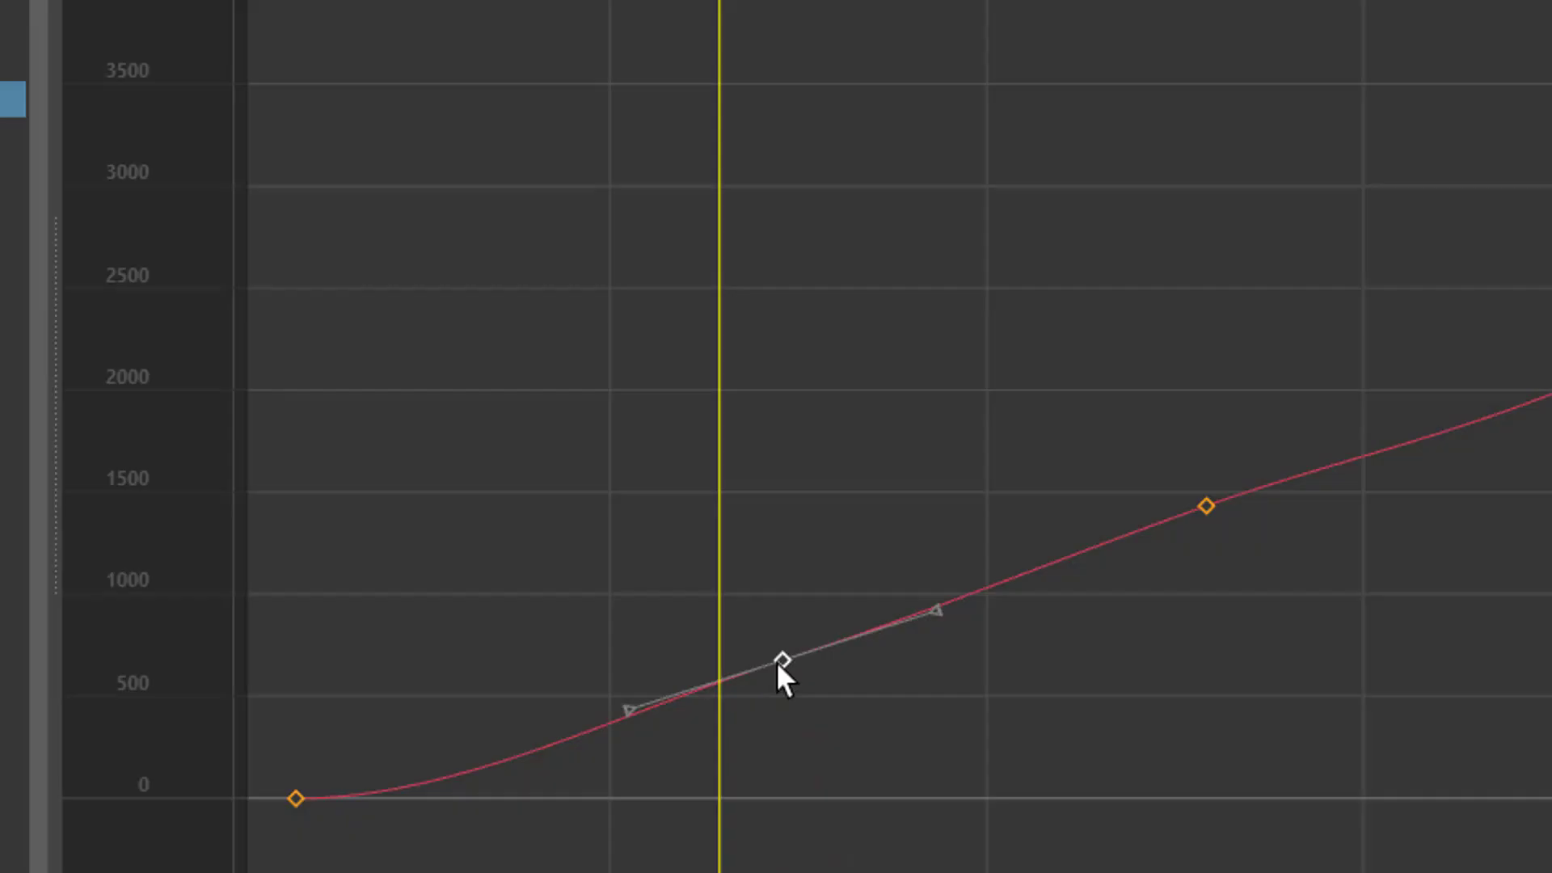
- Drag the intermediate Rotate X key up to about 1900 so the curve peaks before the next key
{"action": "left_click_drag", "start_coordinate": [782, 655], "coordinate": [727, 401]}
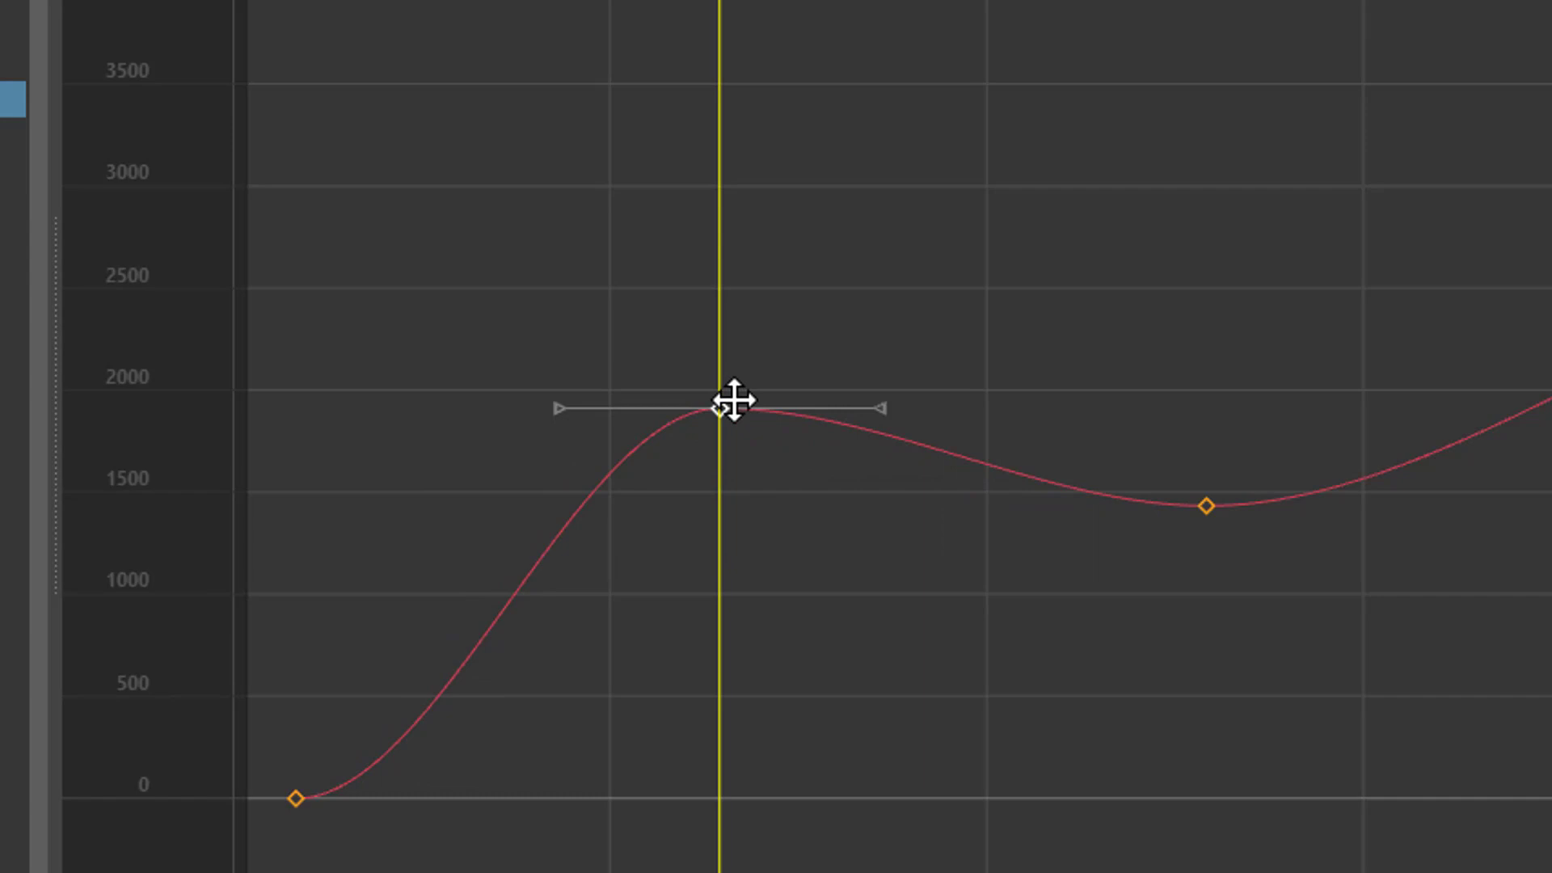
{"action": "left_click_drag", "start_coordinate": [732, 402], "coordinate": [891, 574]}
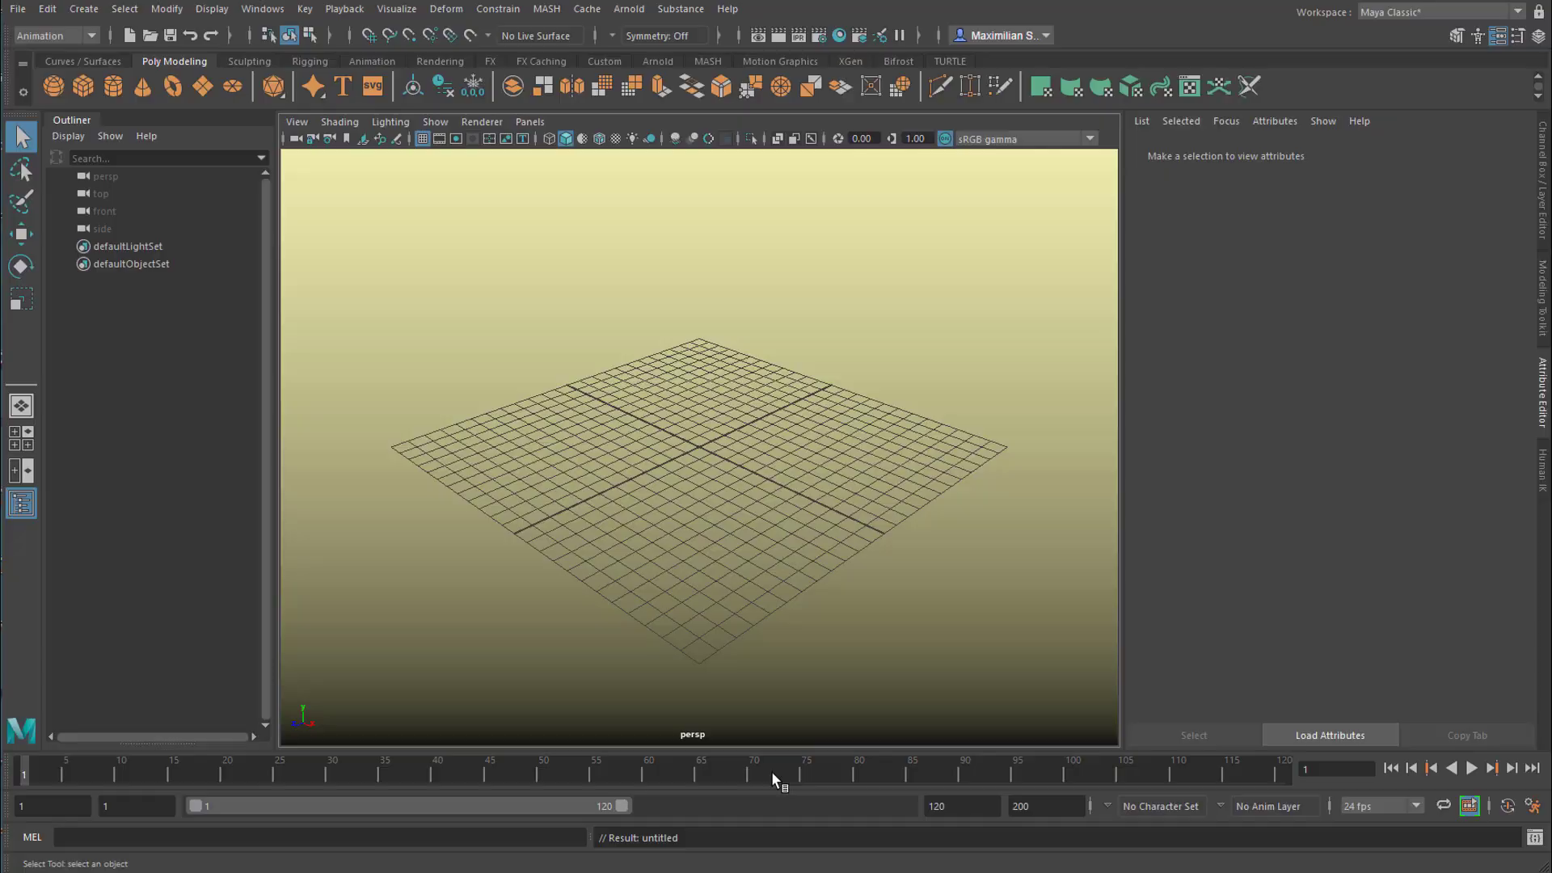
{"action": "right_click", "coordinate": [773, 775]}
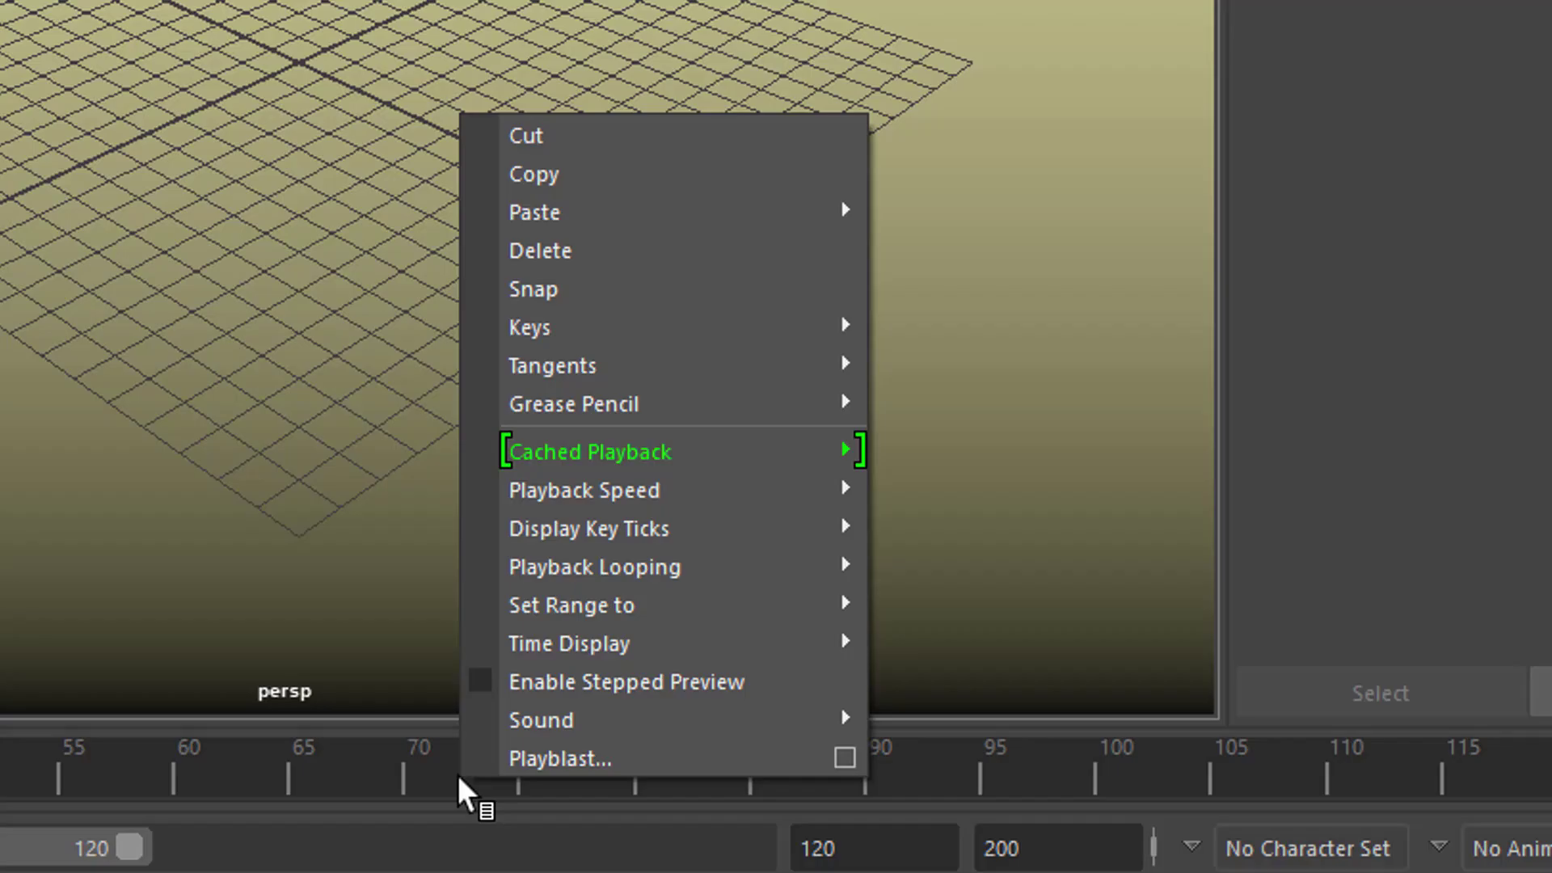
{"action": "mouse_move", "coordinate": [593, 327]}
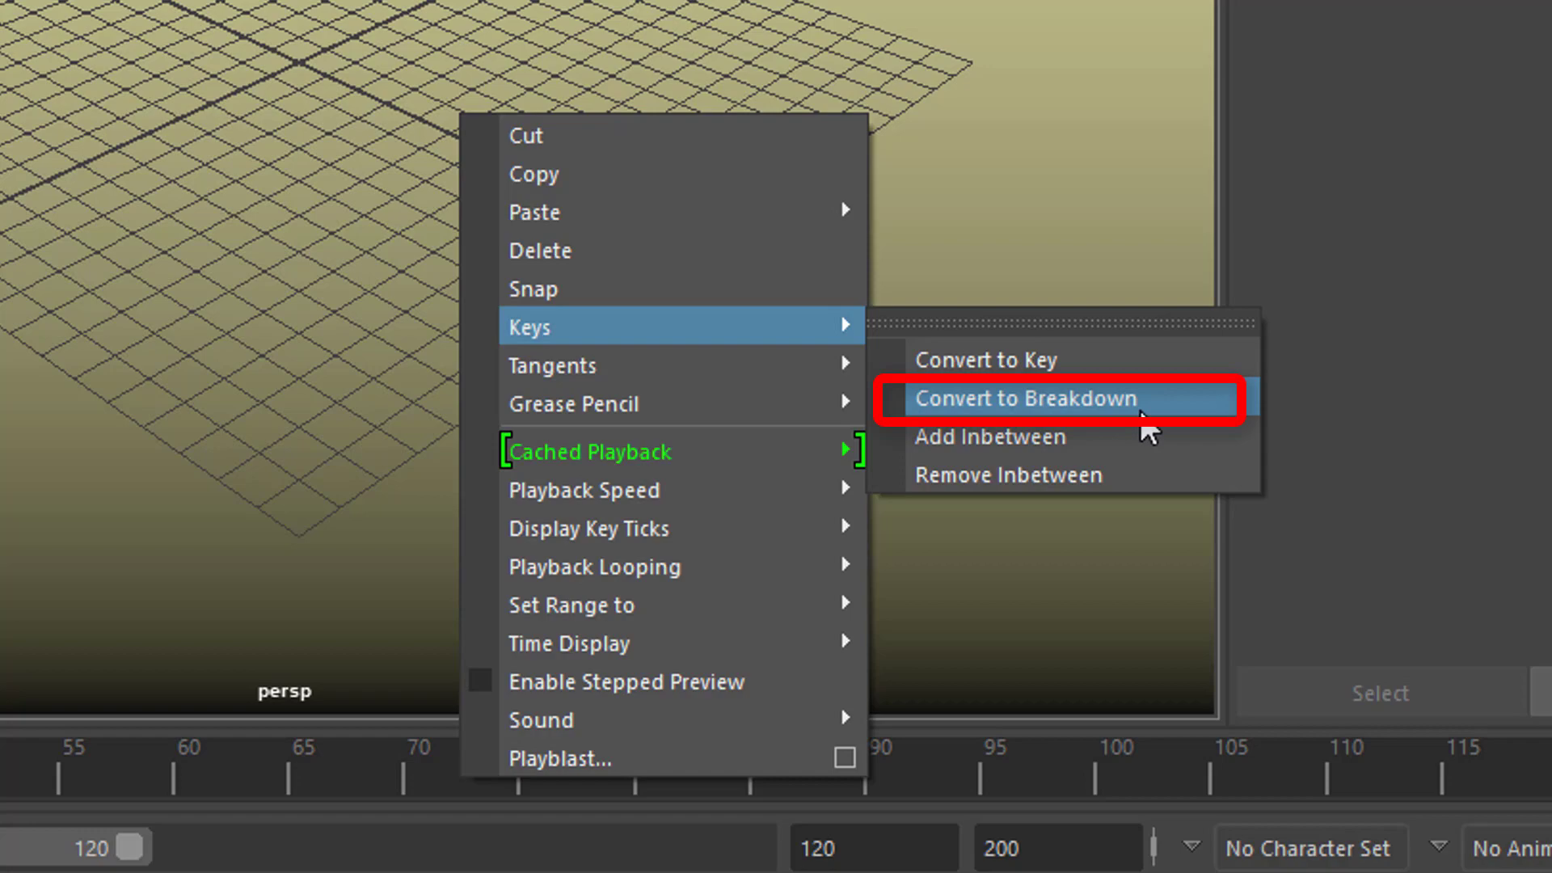
{"action": "left_click", "coordinate": [1025, 398]}
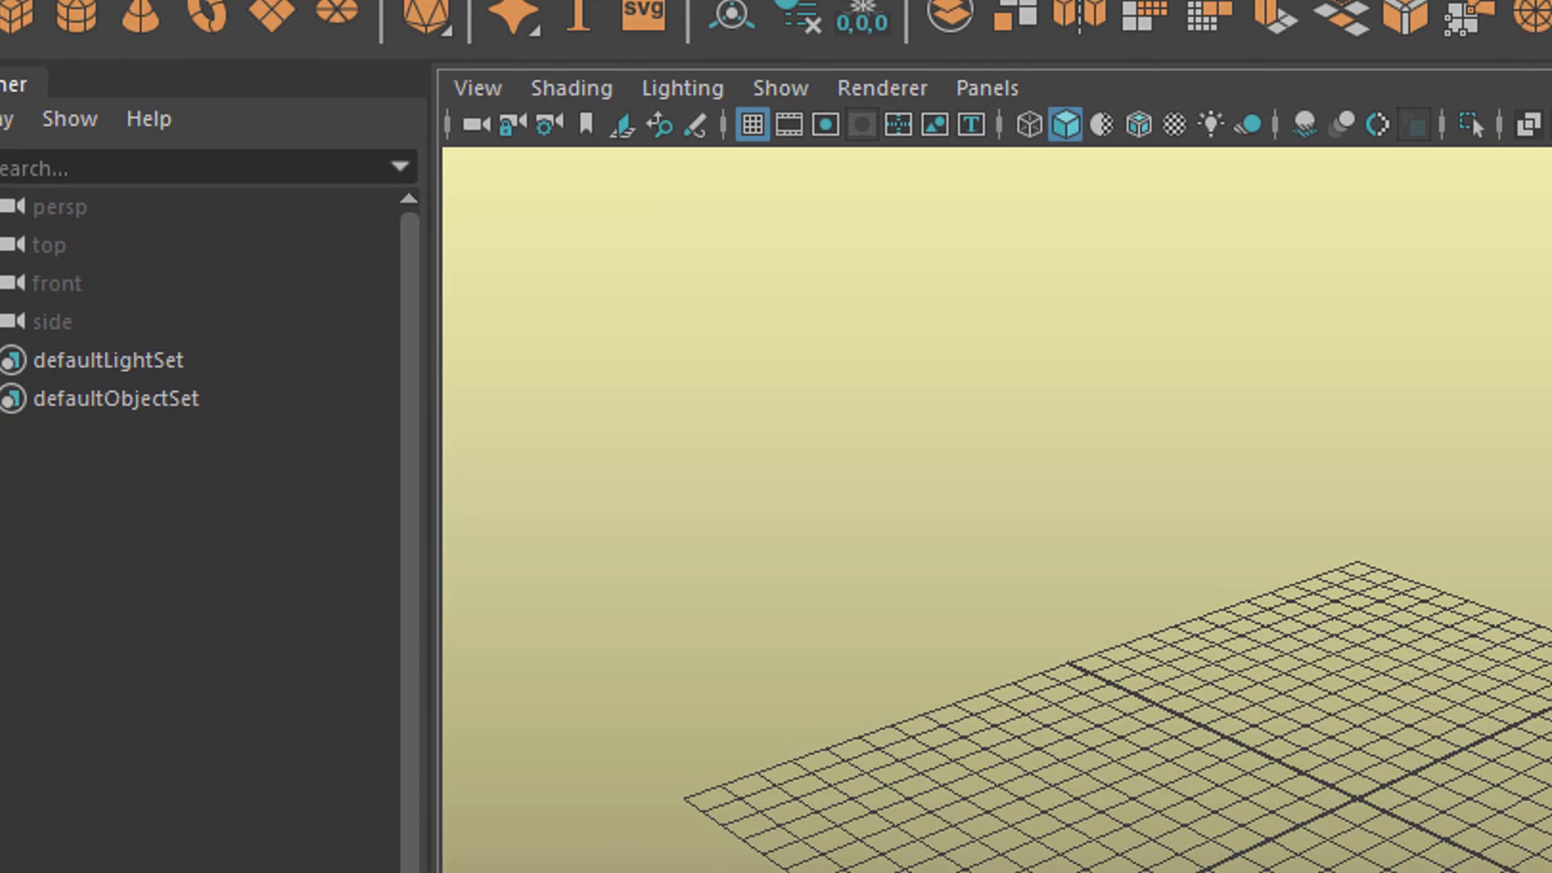
{"action": "left_click", "coordinate": [751, 18]}
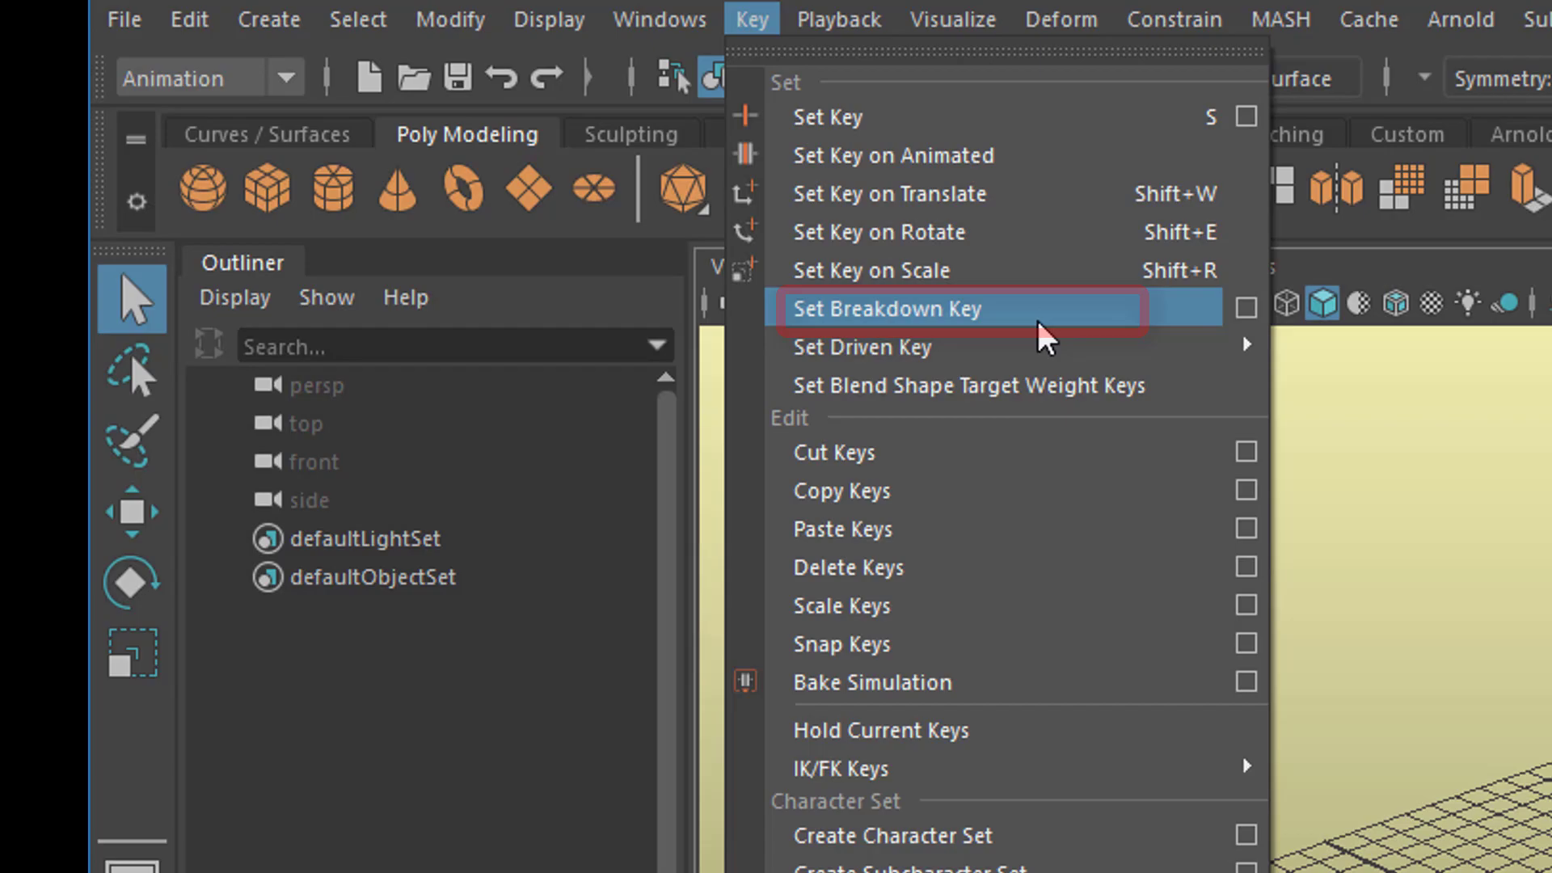
{"action": "left_click", "coordinate": [886, 307]}
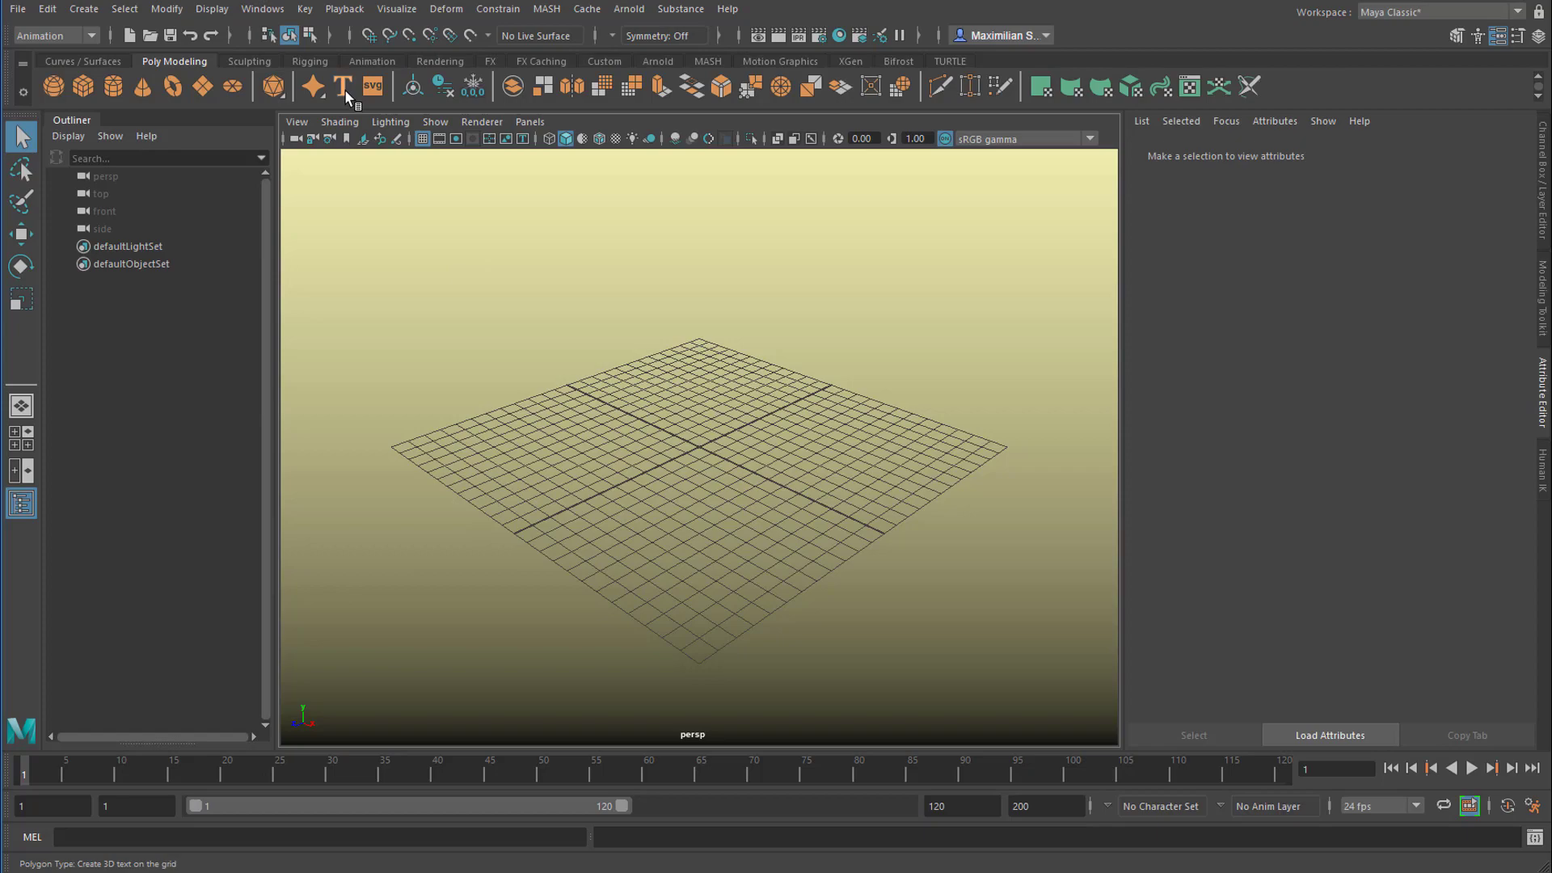
- Create a Type mesh letter T, key Rotate X to reach 3600 at frame 120, and preview playback
{"action": "left_click", "coordinate": [343, 86]}
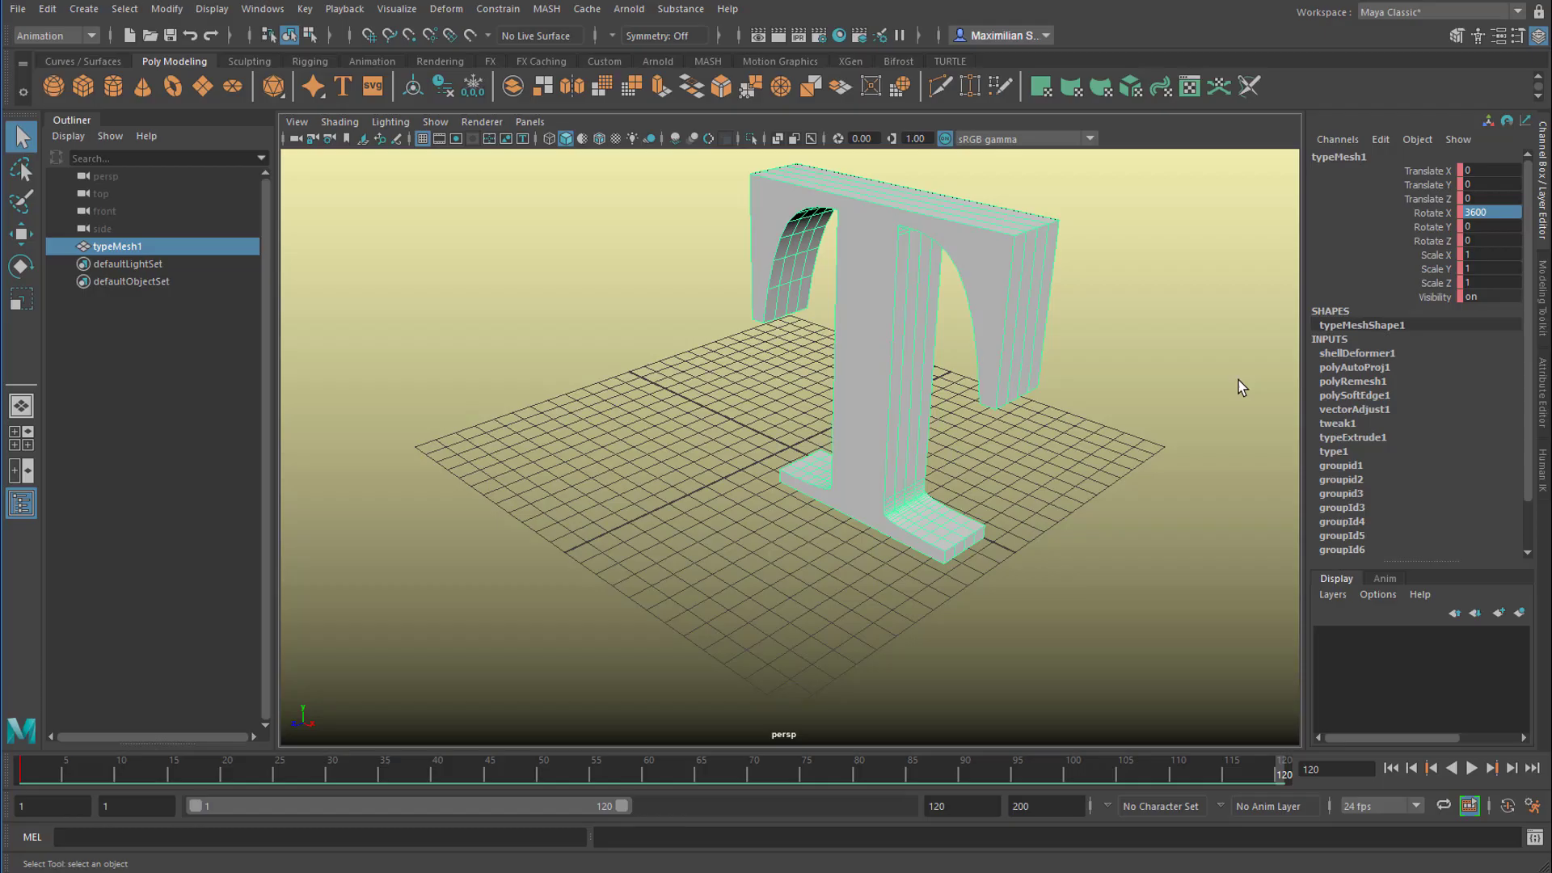
{"action": "left_click", "coordinate": [1390, 766]}
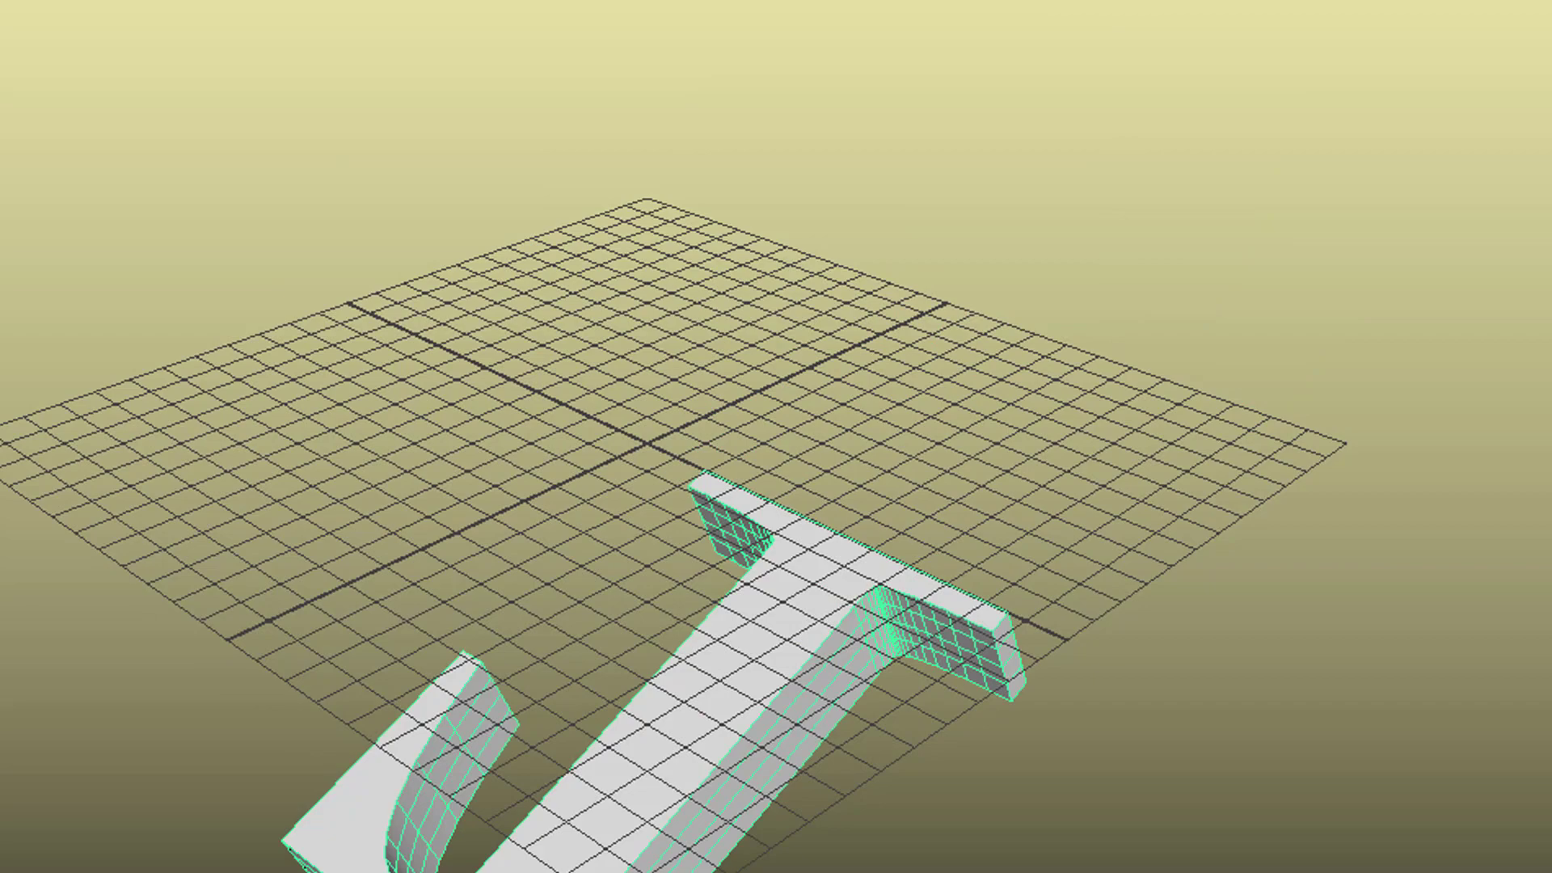
{"action": "left_click", "coordinate": [1473, 770]}
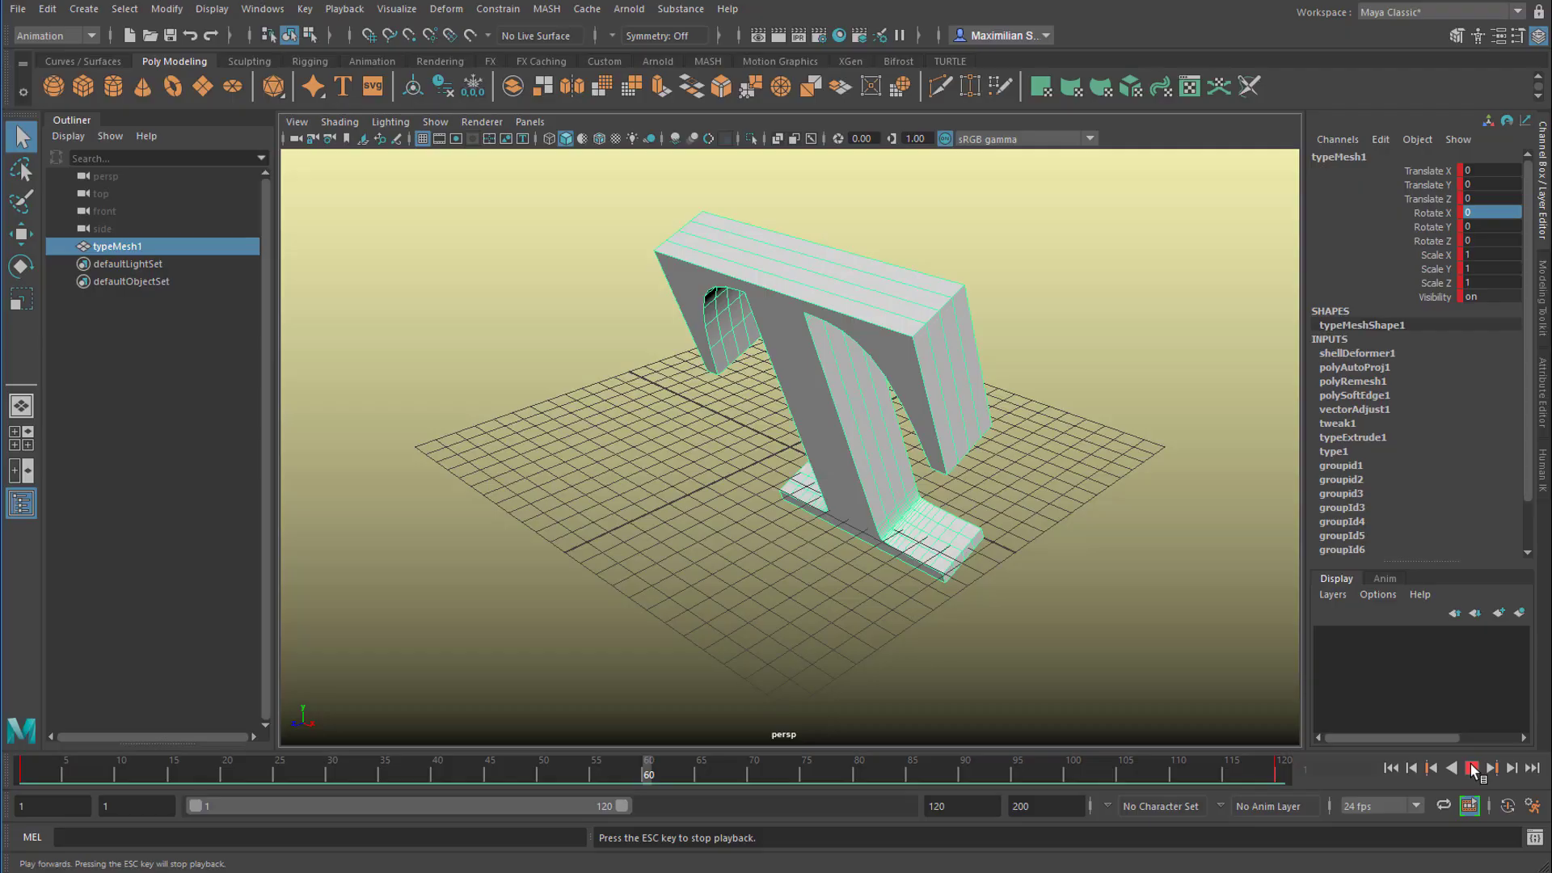
{"action": "left_click", "coordinate": [1474, 770]}
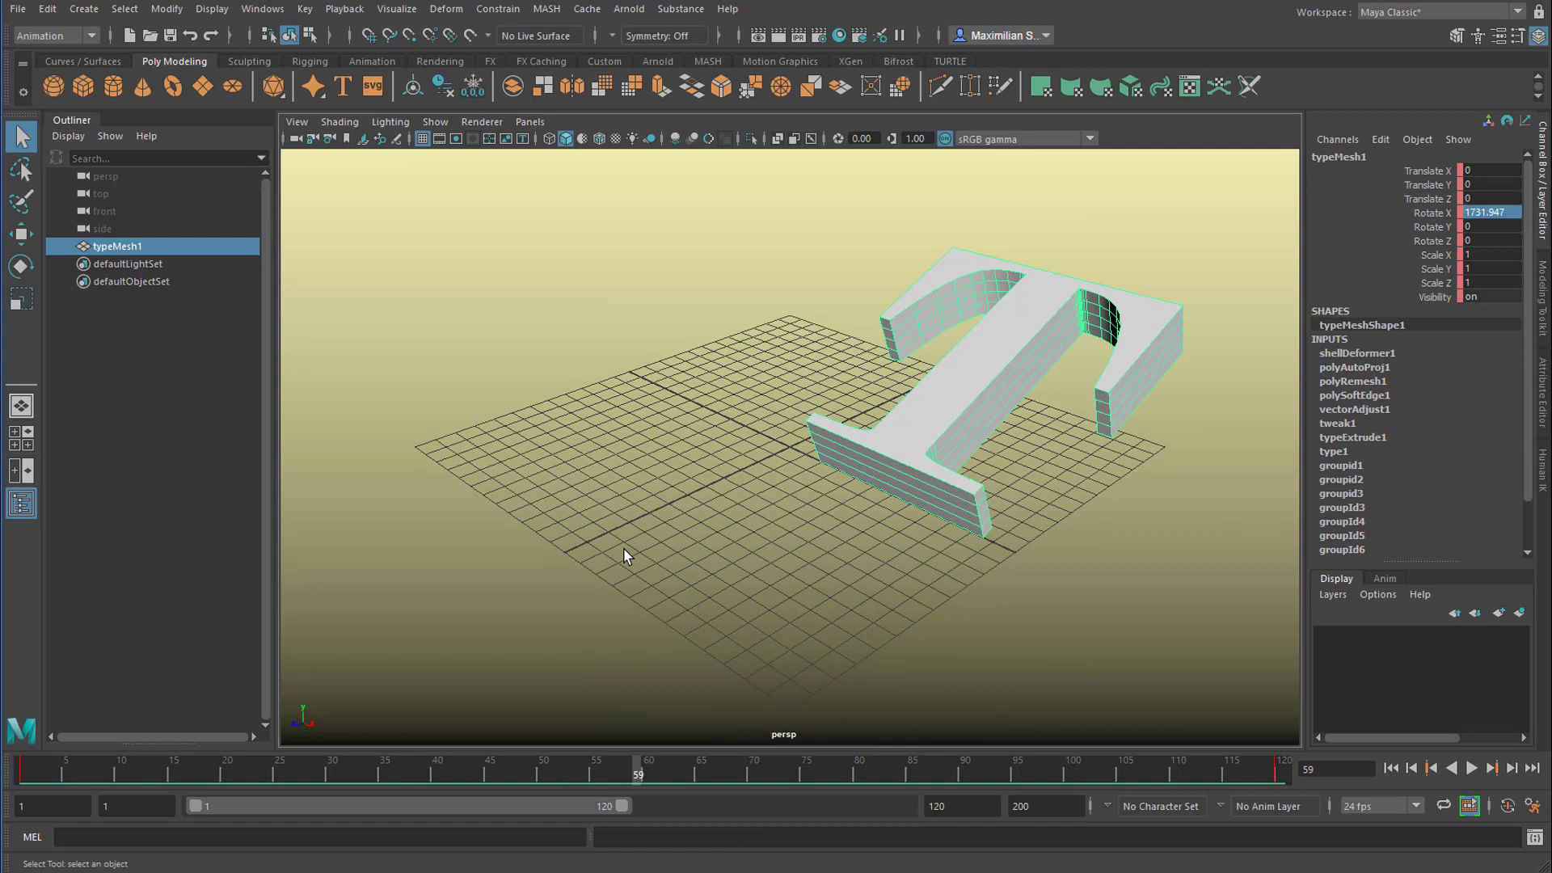
- Make the last Rotate X key's tangent linear and key a new value of 2300 near frame 88
{"action": "left_click", "coordinate": [262, 10]}
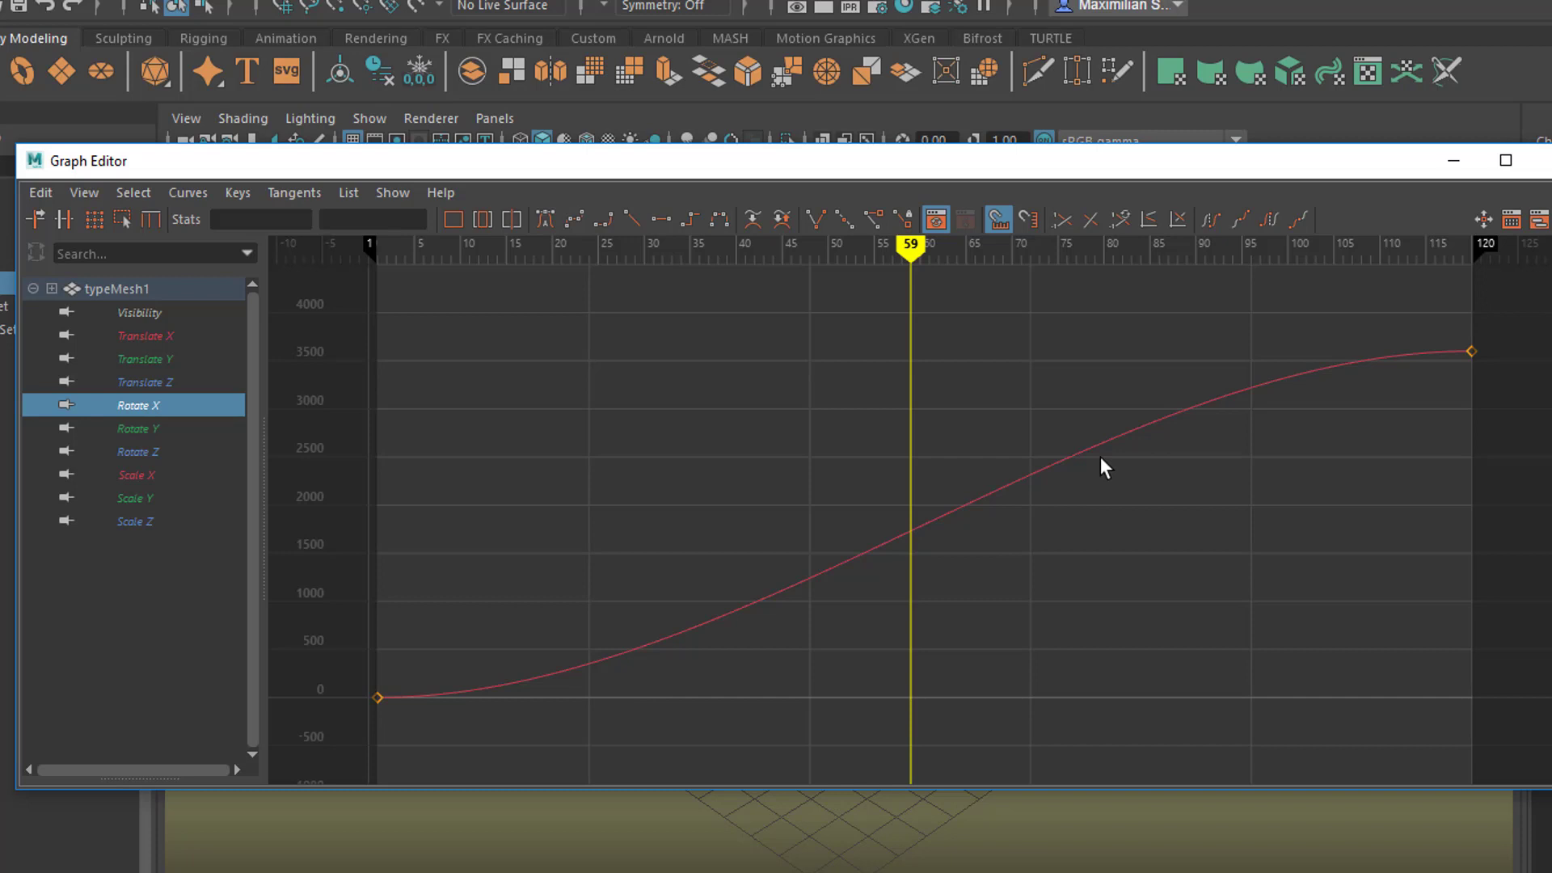
{"action": "mouse_move", "coordinate": [1283, 385]}
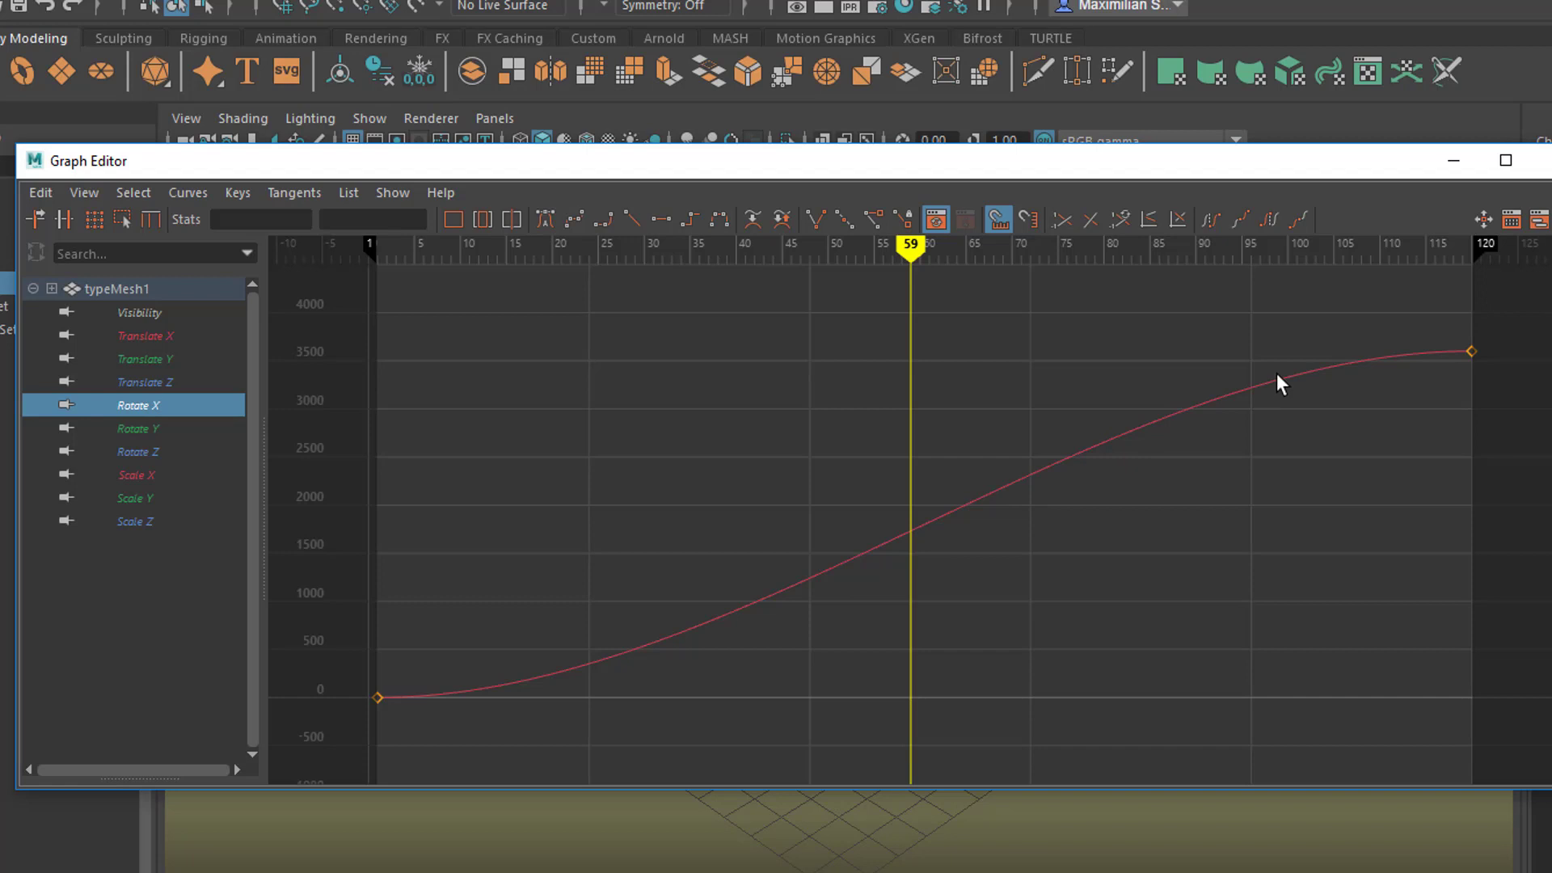
{"action": "mouse_move", "coordinate": [1465, 335]}
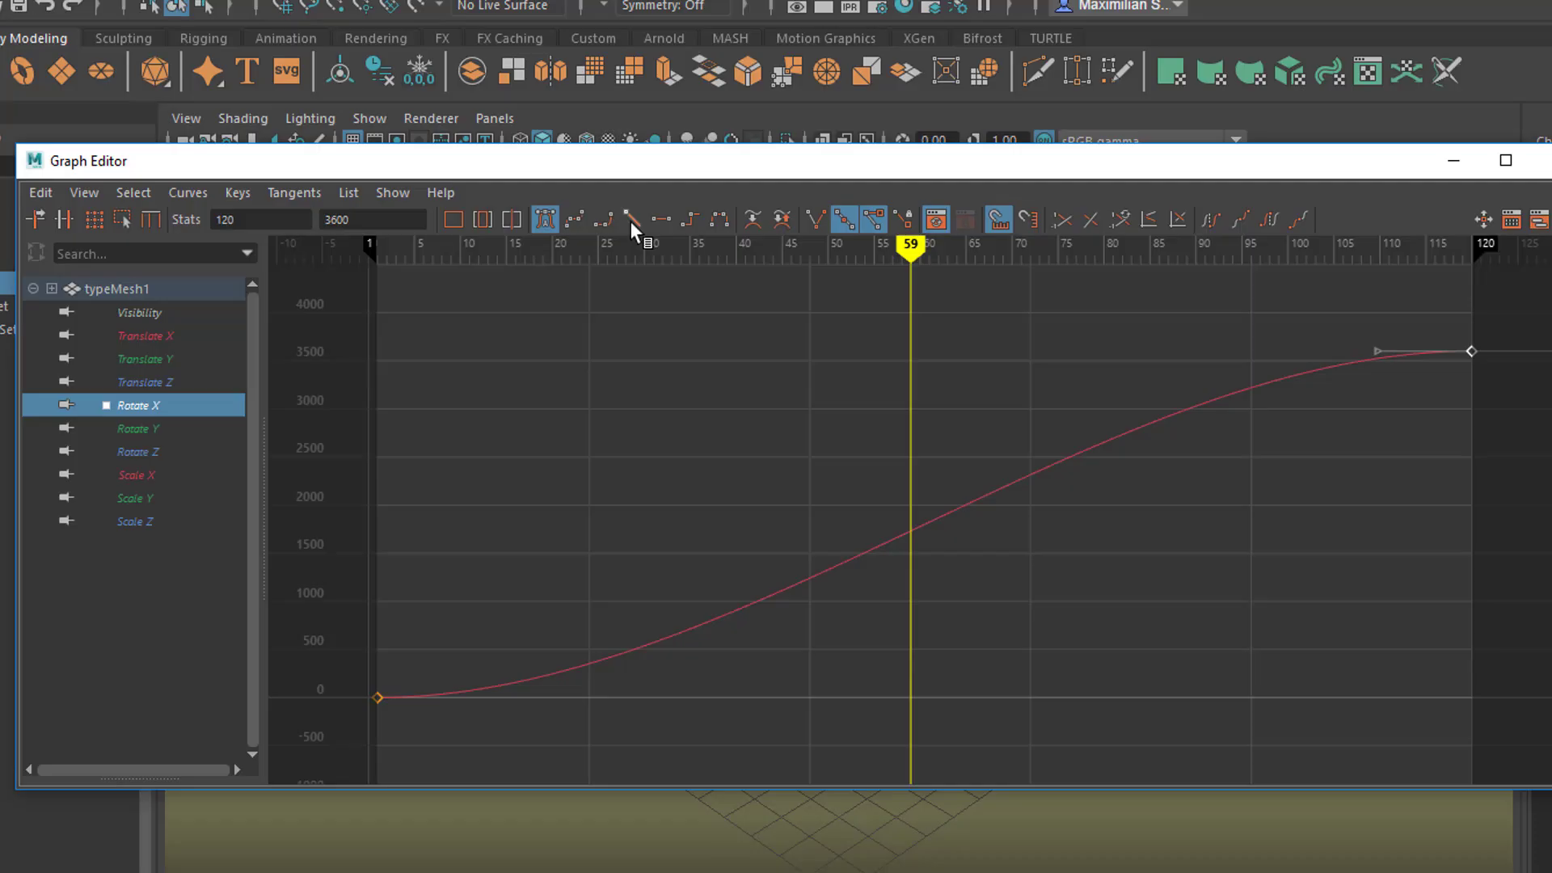
{"action": "left_click", "coordinate": [629, 218]}
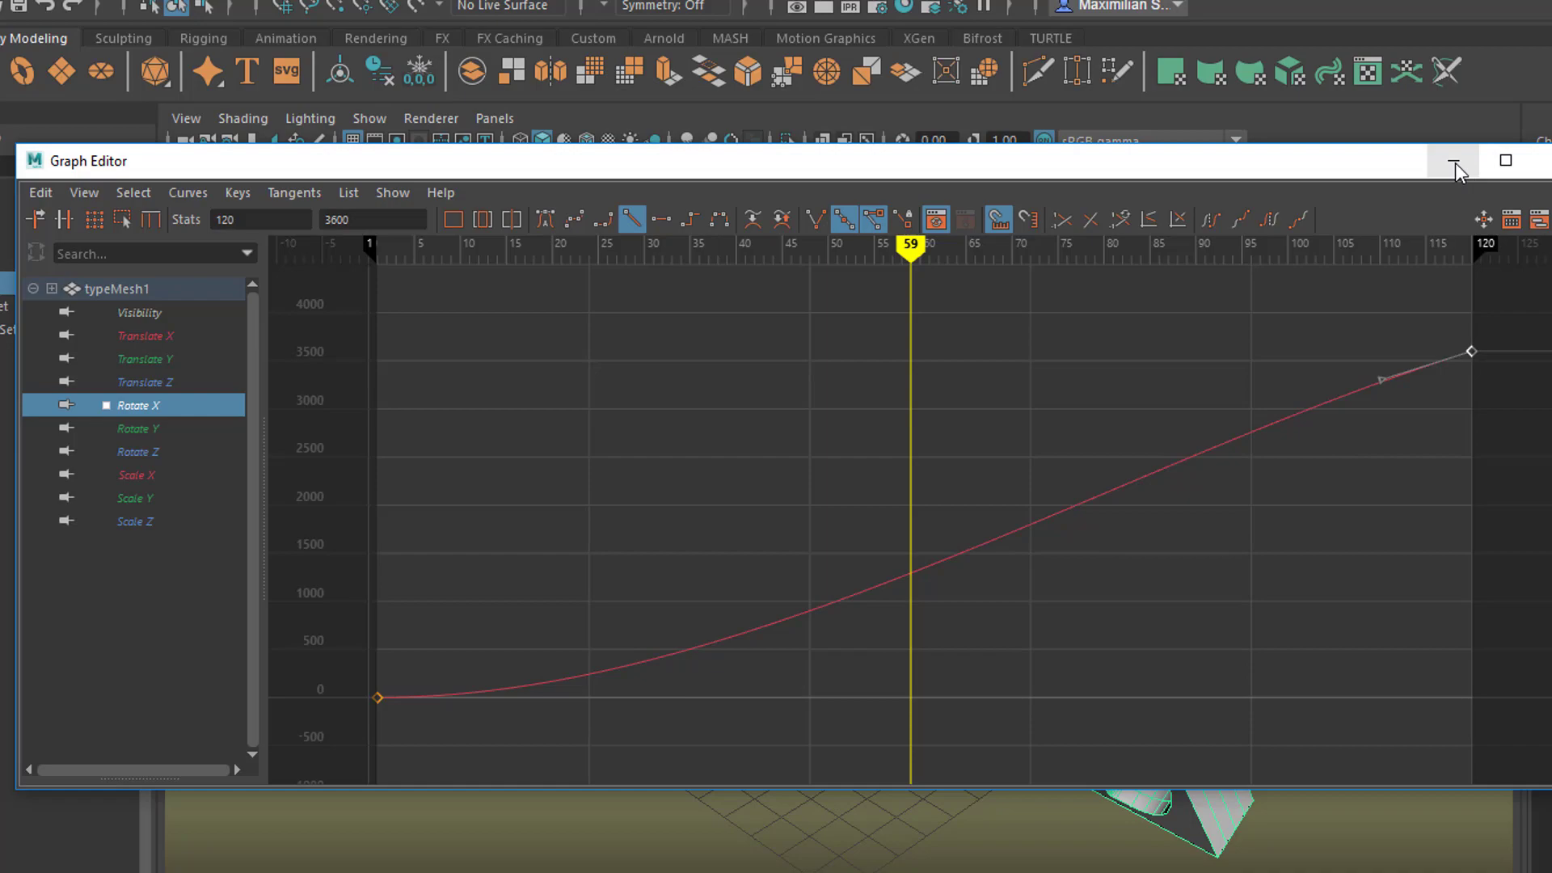
{"action": "left_click", "coordinate": [1454, 160]}
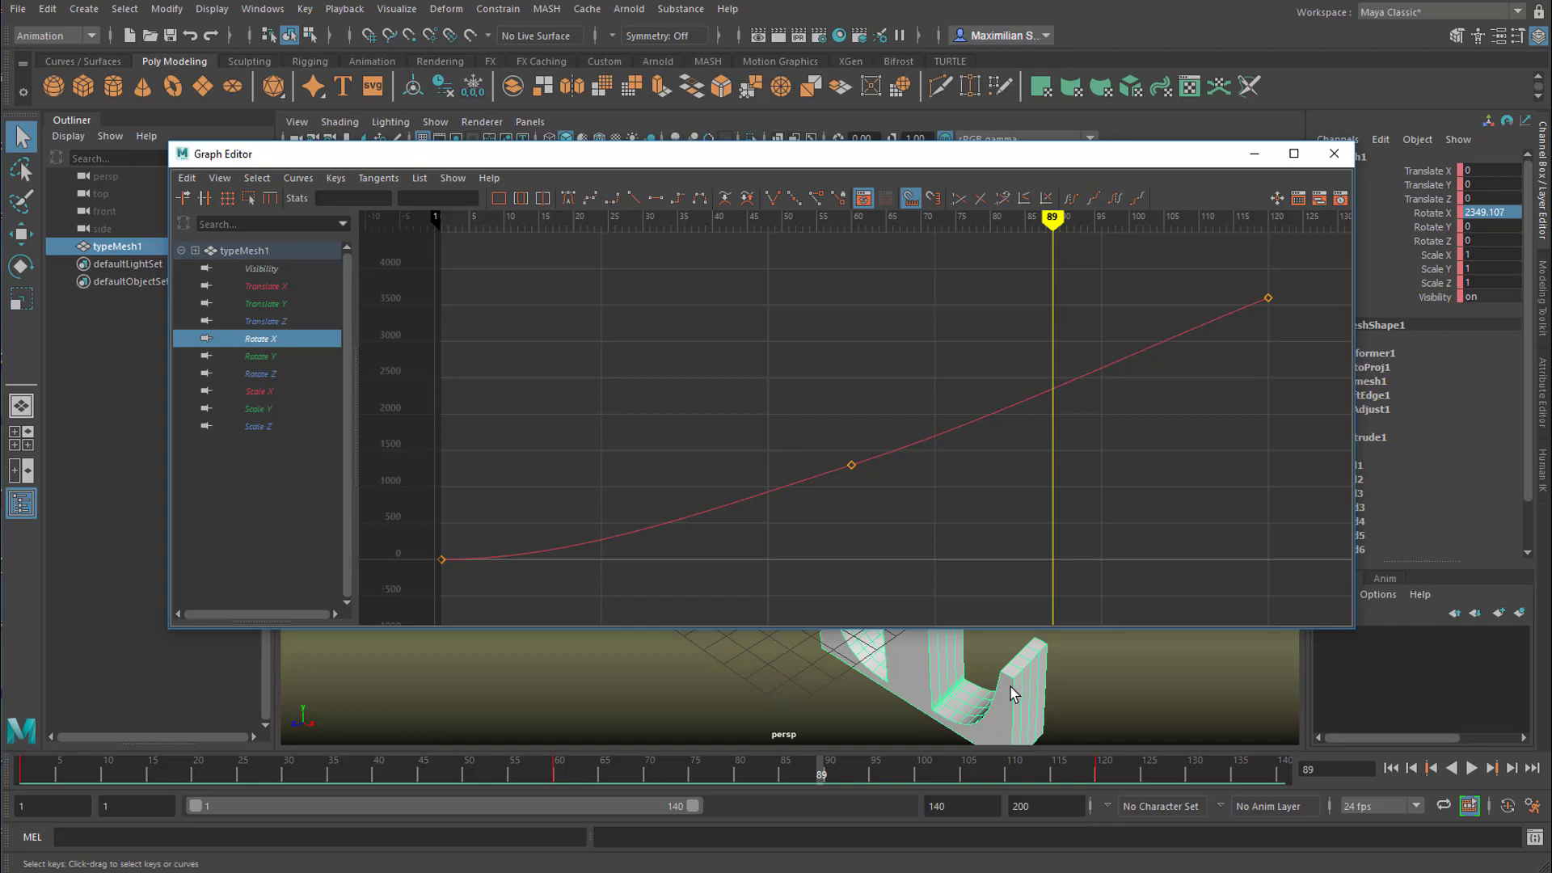
{"action": "type", "text": "2300"}
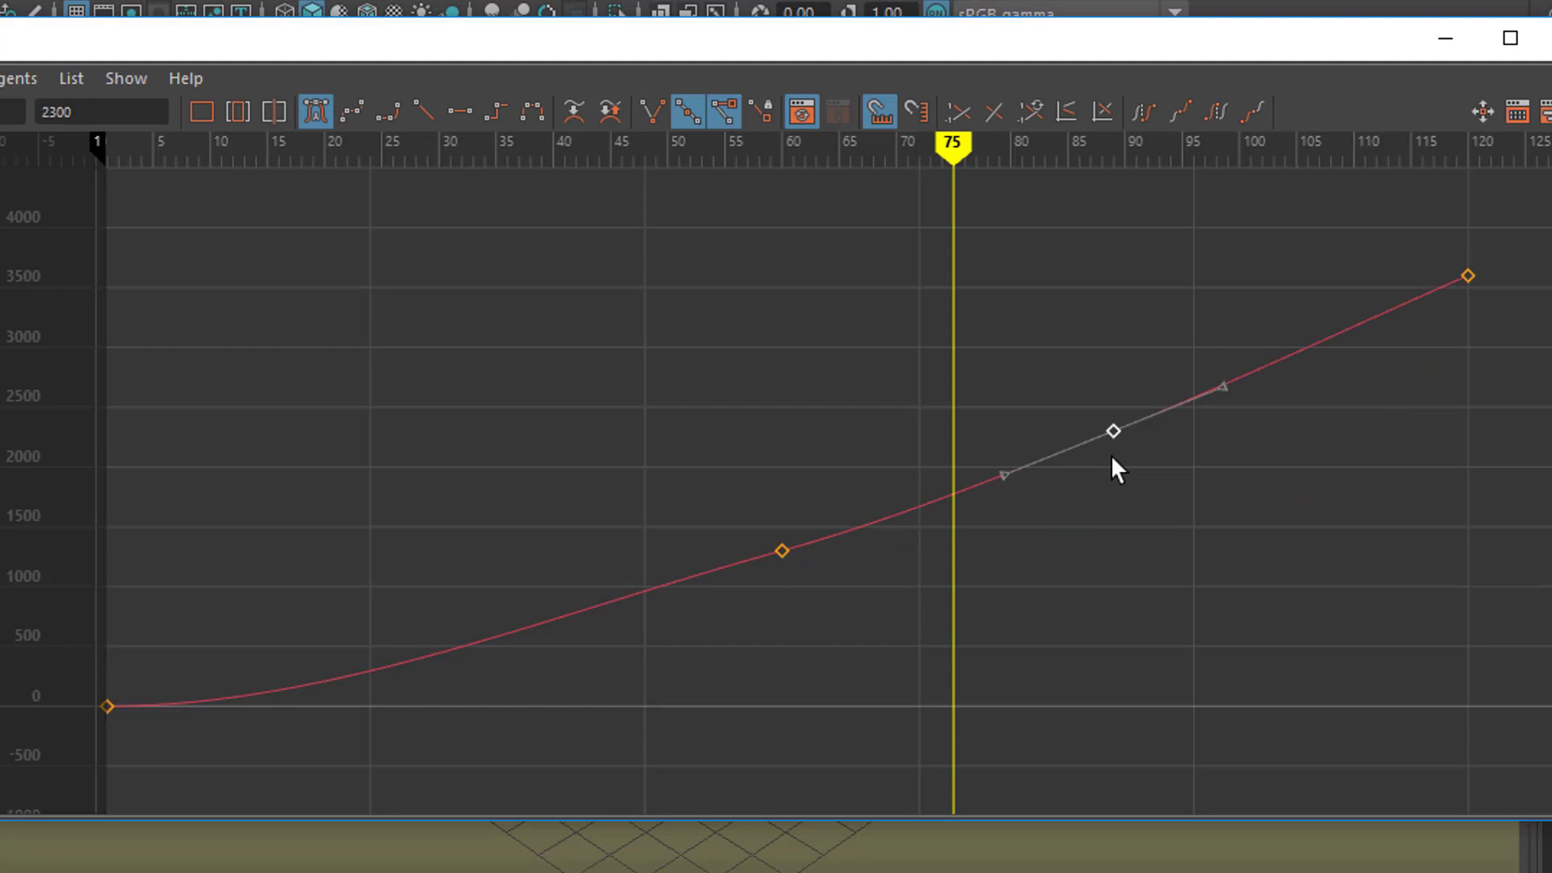
{"action": "mouse_move", "coordinate": [1258, 639]}
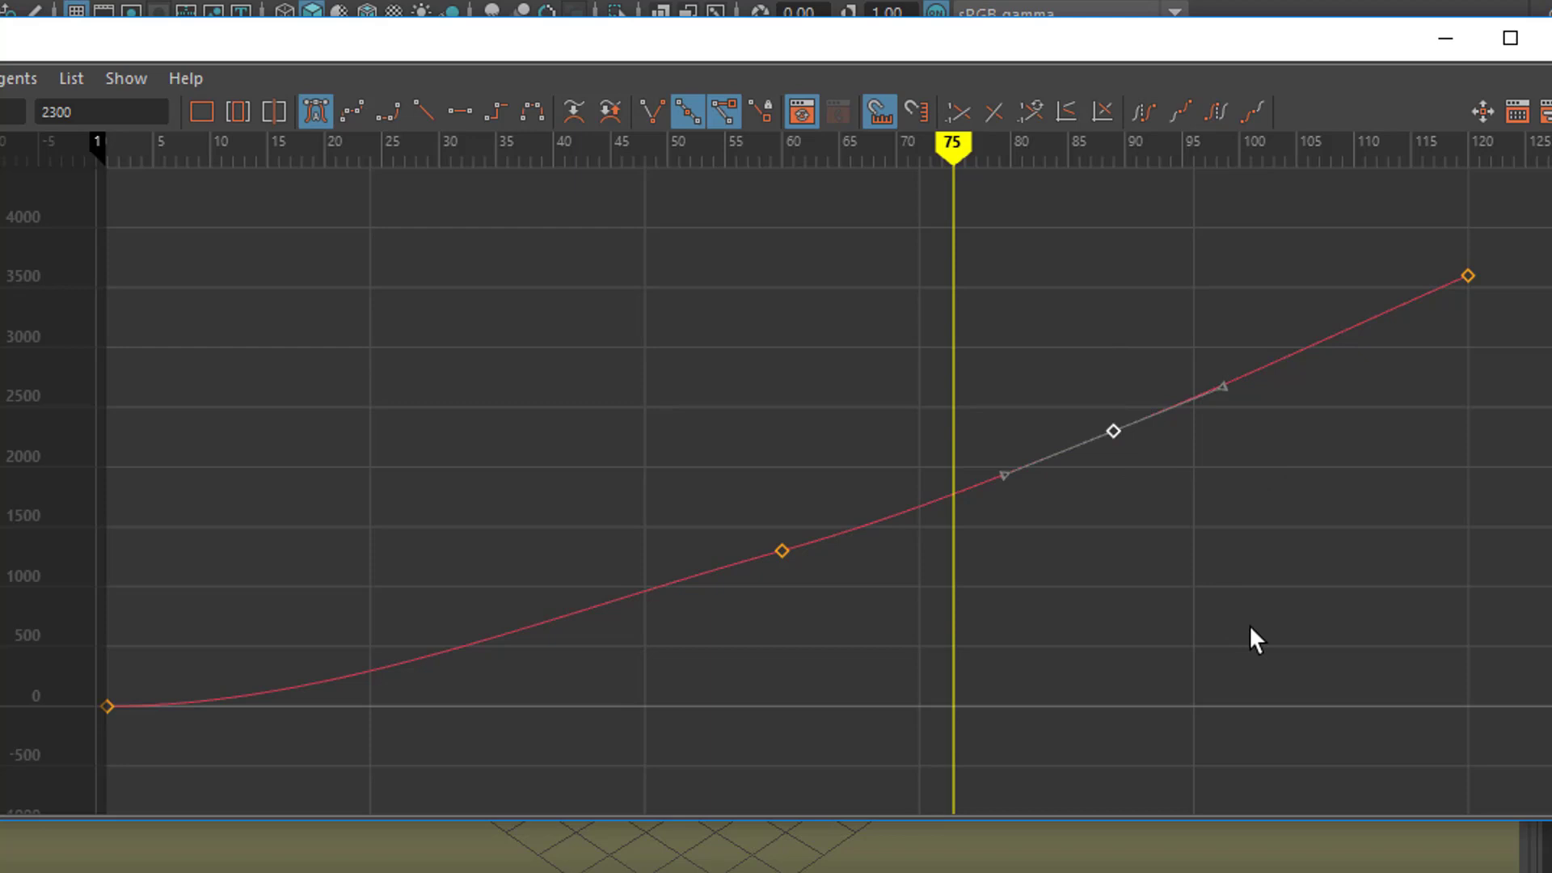
{"action": "mouse_move", "coordinate": [1137, 442]}
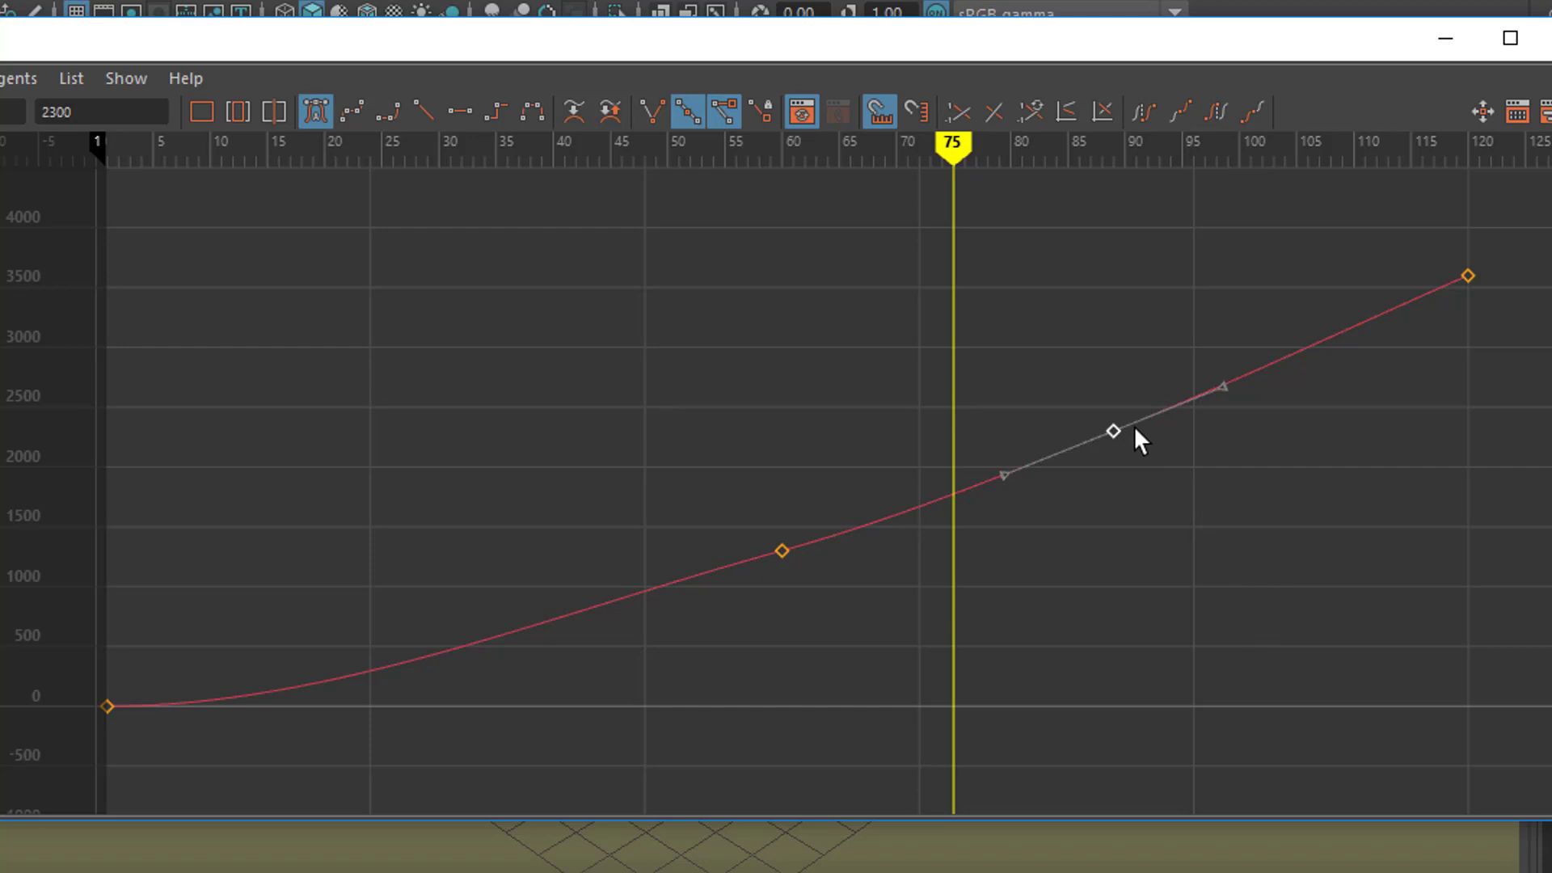
- Slide the 2300 Rotate X key near frame 88 a few frames earlier
{"action": "left_click_drag", "start_coordinate": [1113, 430], "coordinate": [1044, 430]}
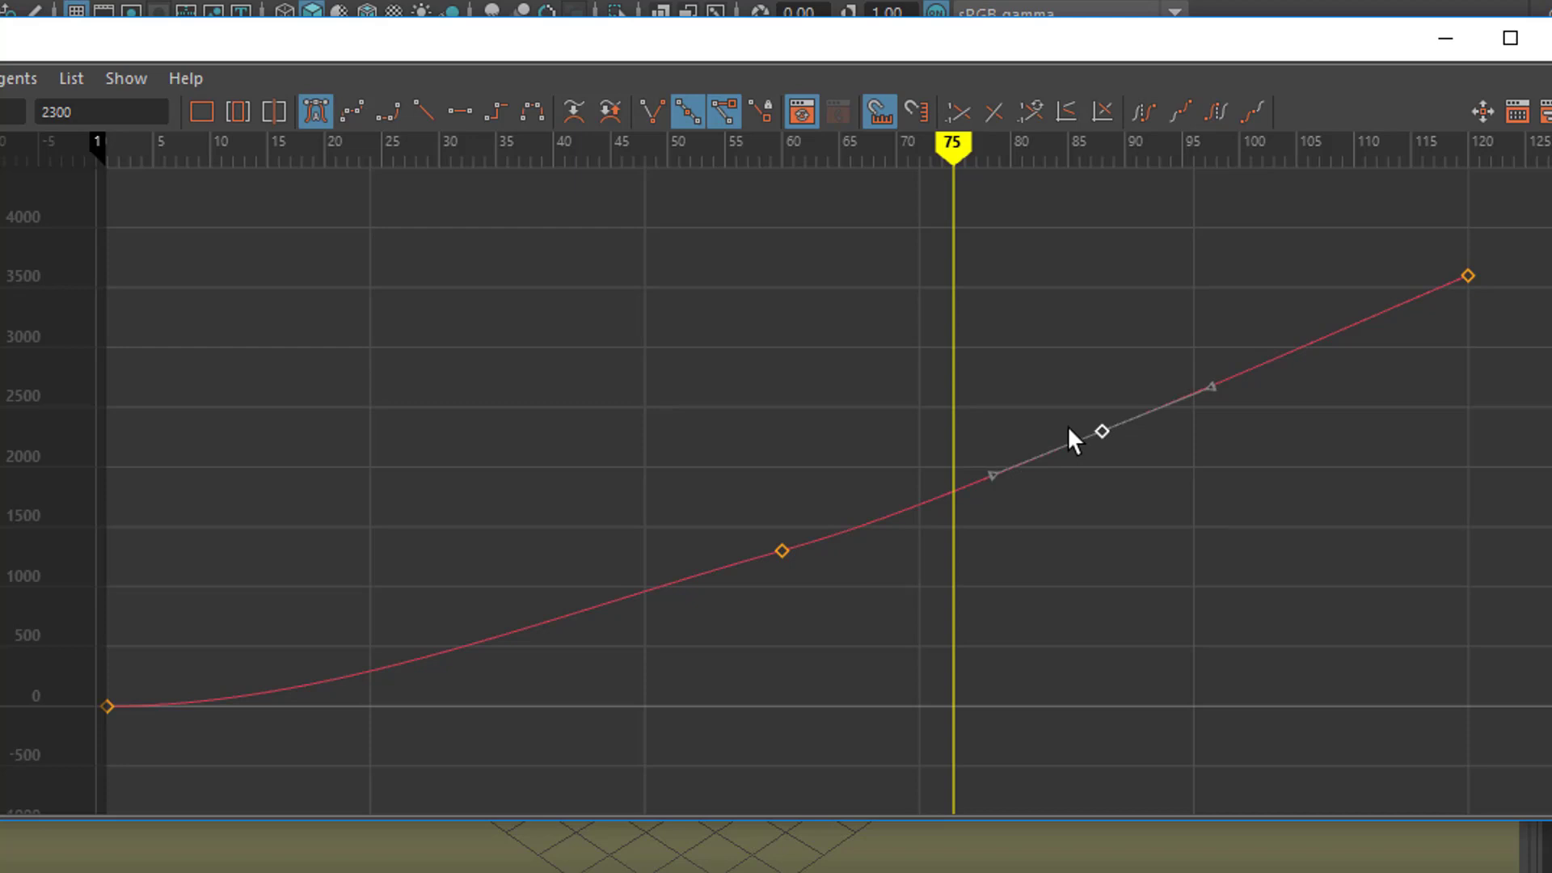
{"action": "mouse_move", "coordinate": [783, 545]}
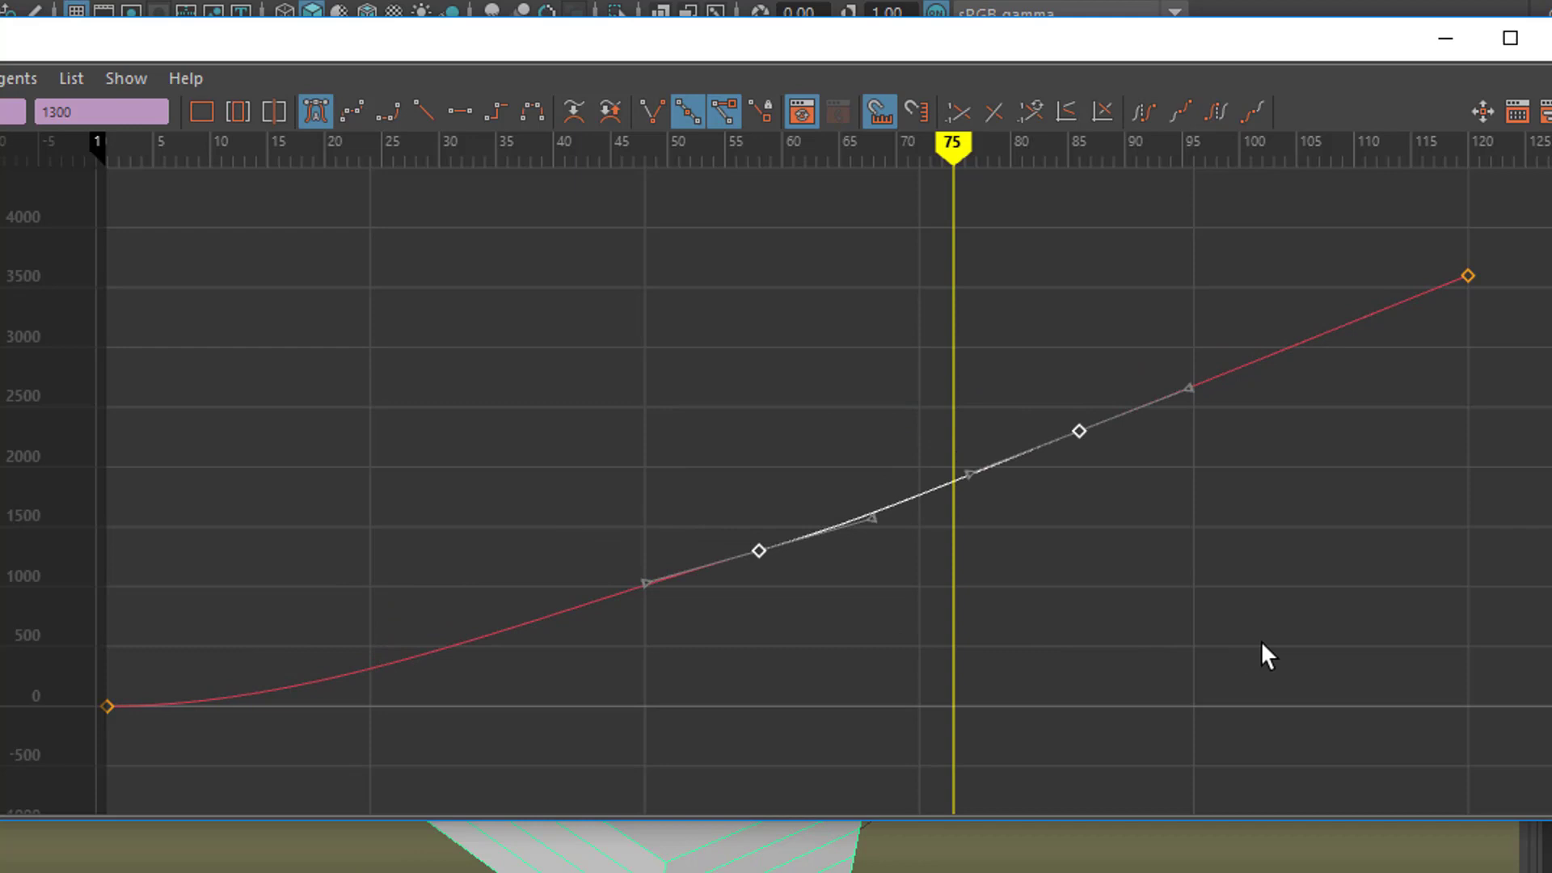
{"action": "mouse_move", "coordinate": [1135, 561]}
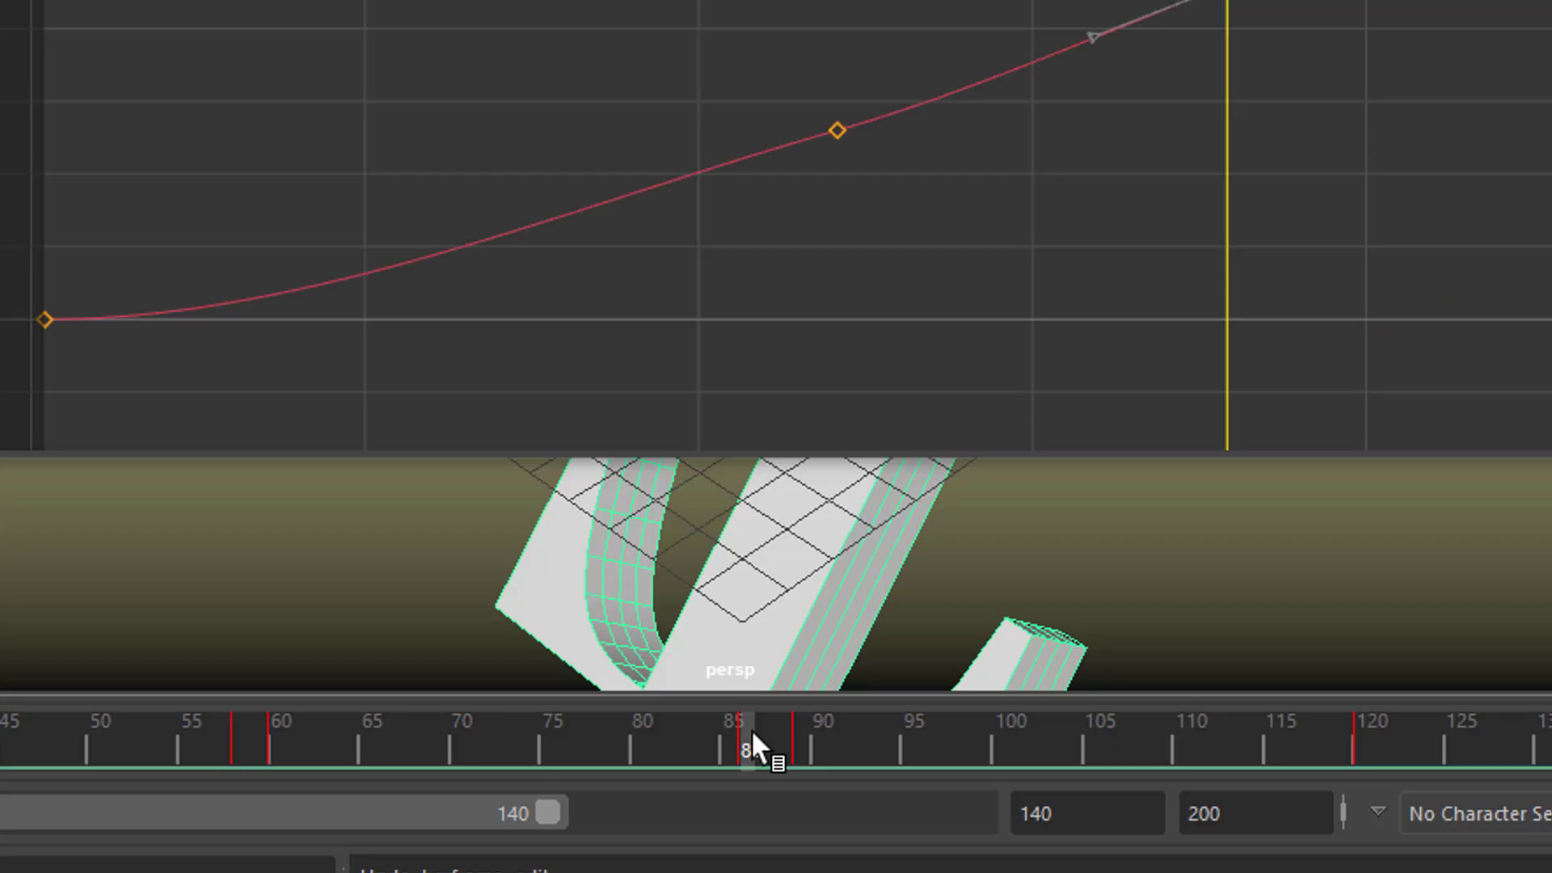
- Convert the Rotate X key at frame 86 to a breakdown via Keys > Convert to Breakdown
{"action": "right_click", "coordinate": [757, 747]}
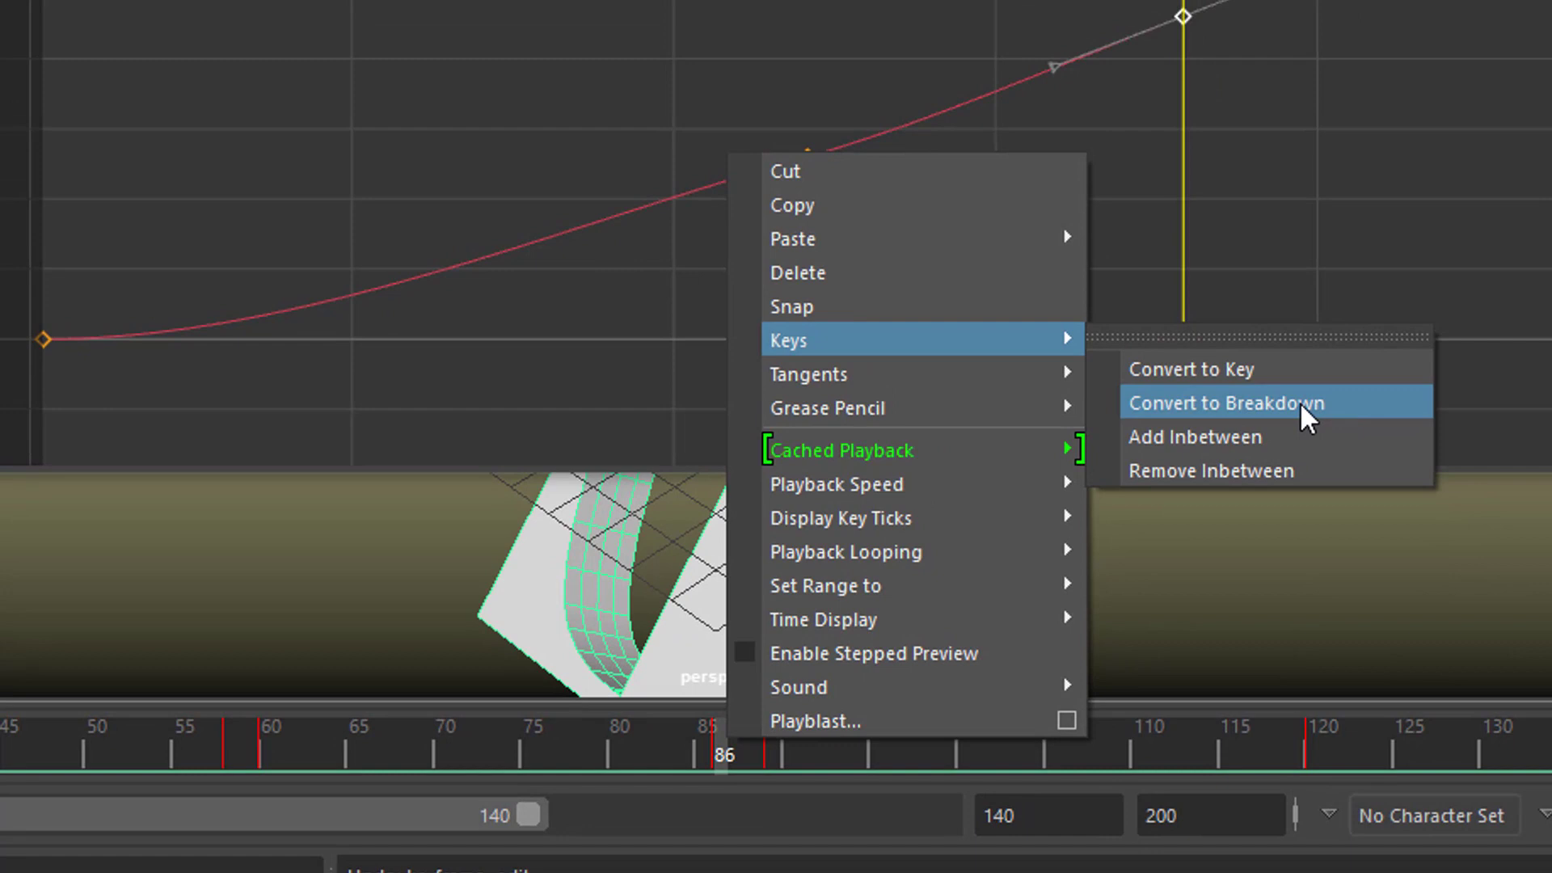
{"action": "left_click", "coordinate": [1225, 402]}
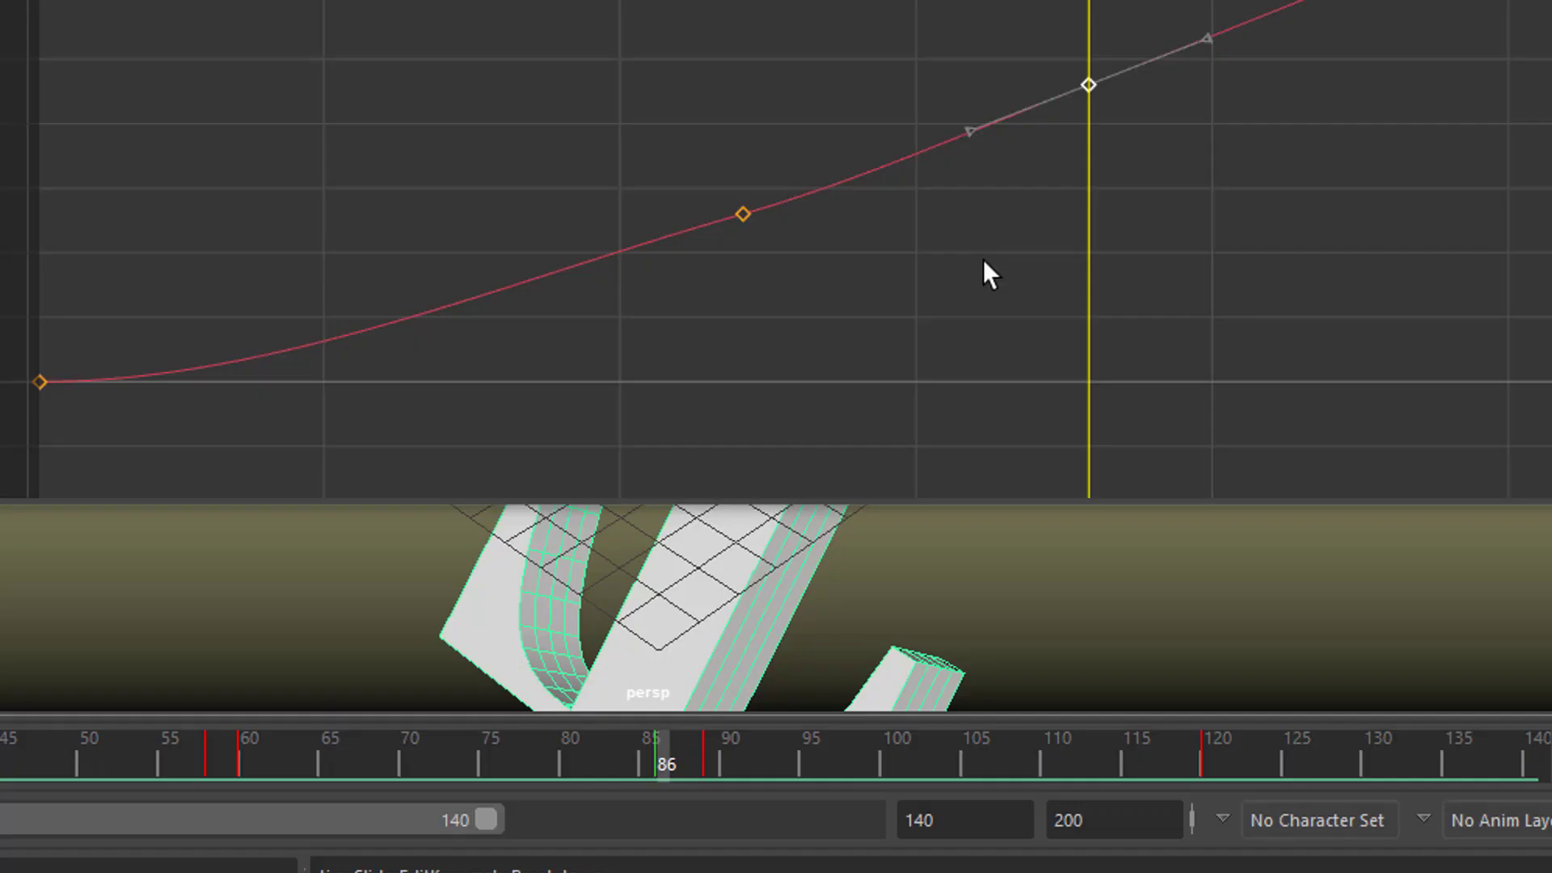
{"action": "left_click", "coordinate": [1087, 84]}
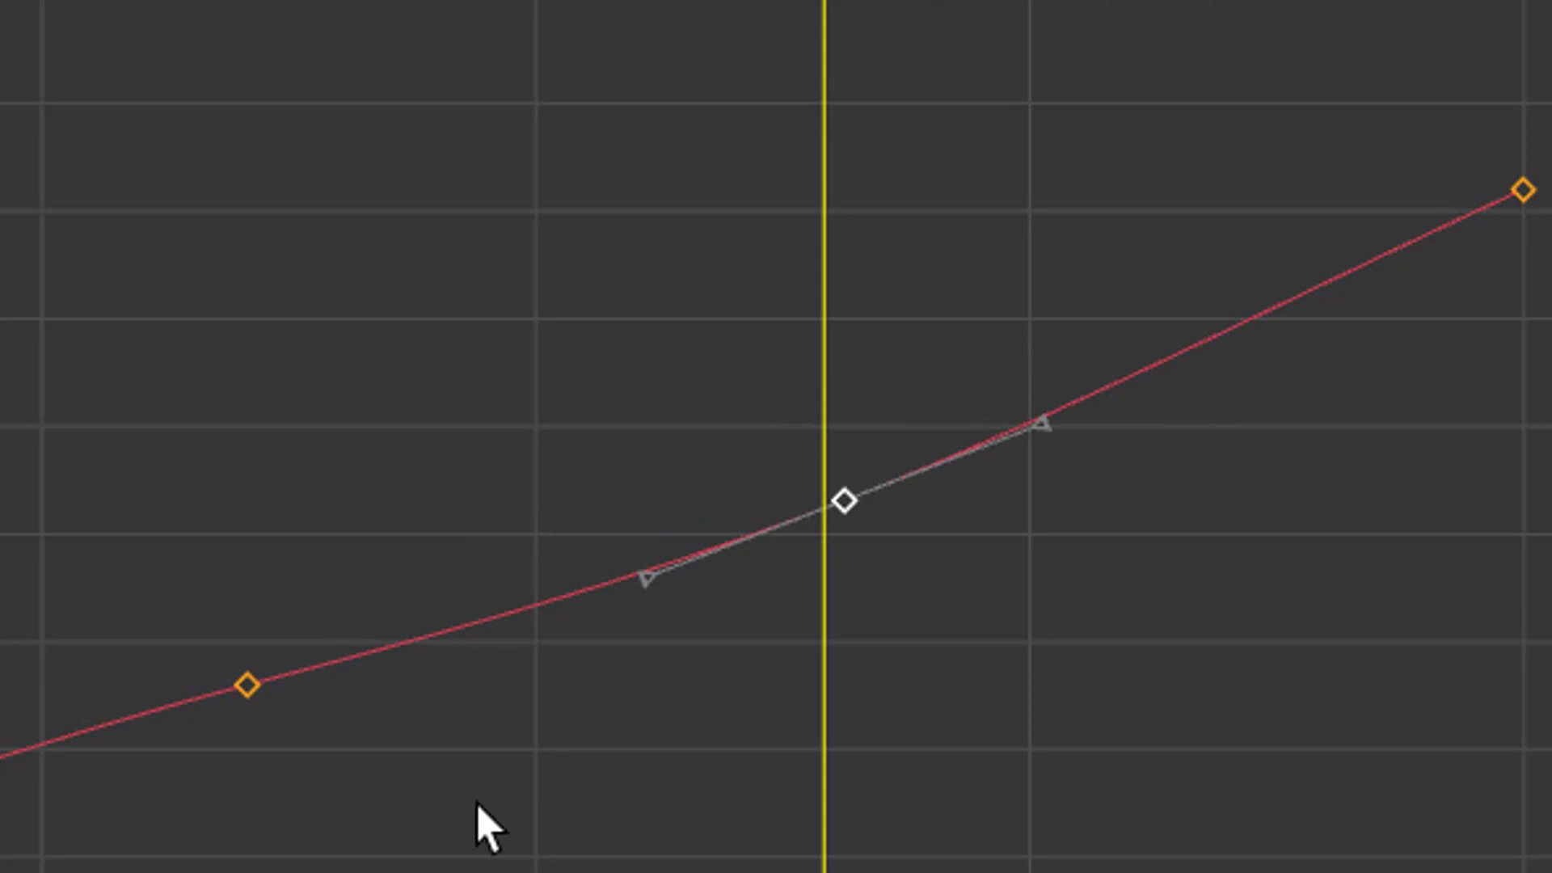
- Drag the key before the breakdown around so the green breakdown key follows proportionally
{"action": "left_click", "coordinate": [846, 498]}
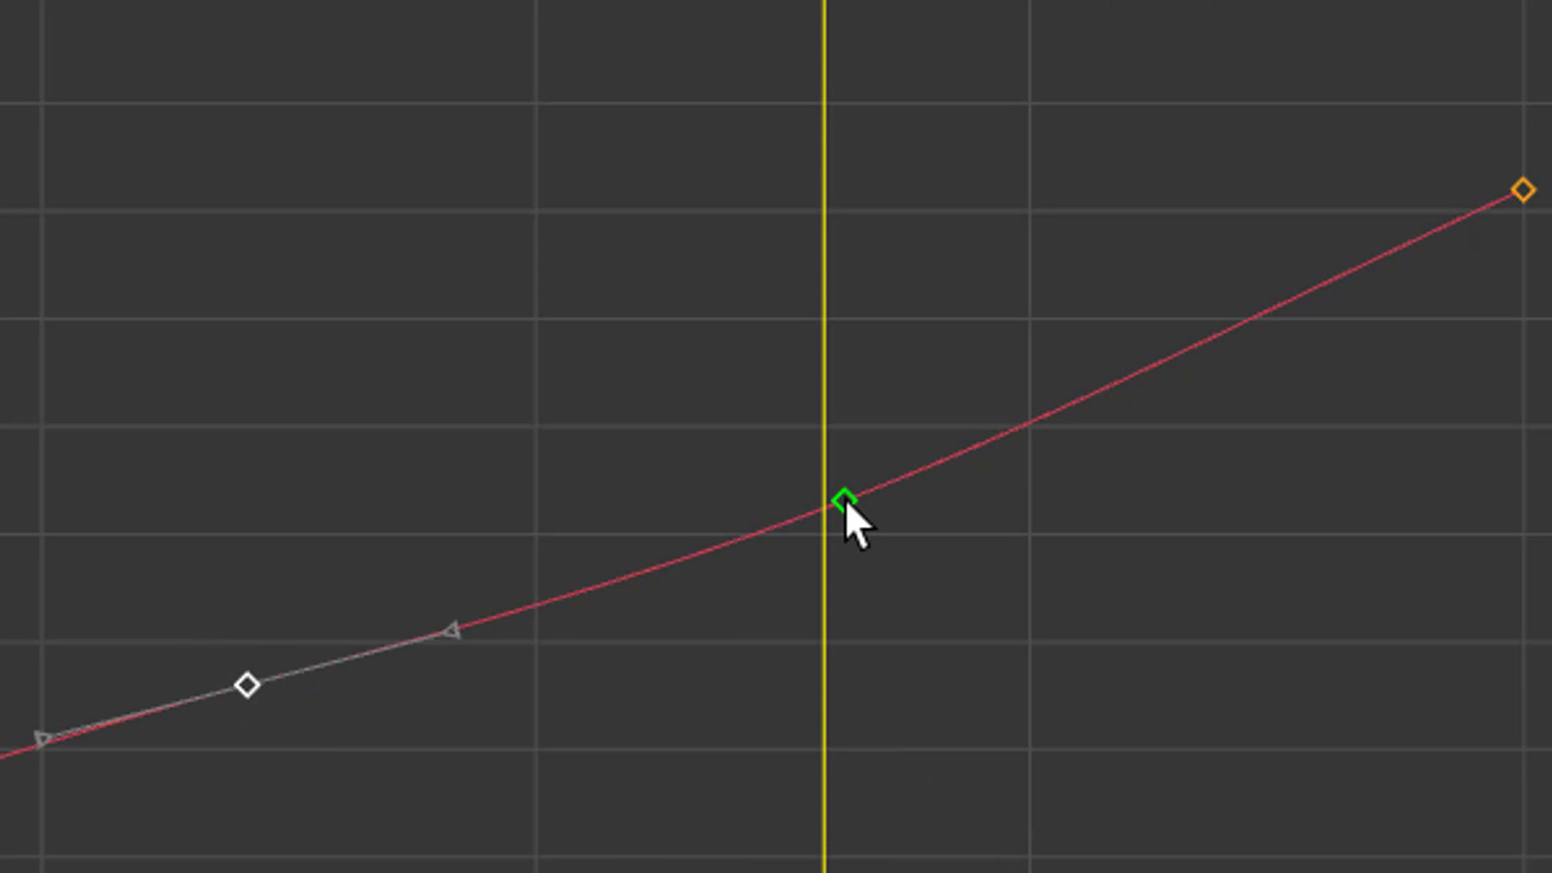
{"action": "left_click_drag", "start_coordinate": [841, 500], "coordinate": [1039, 500]}
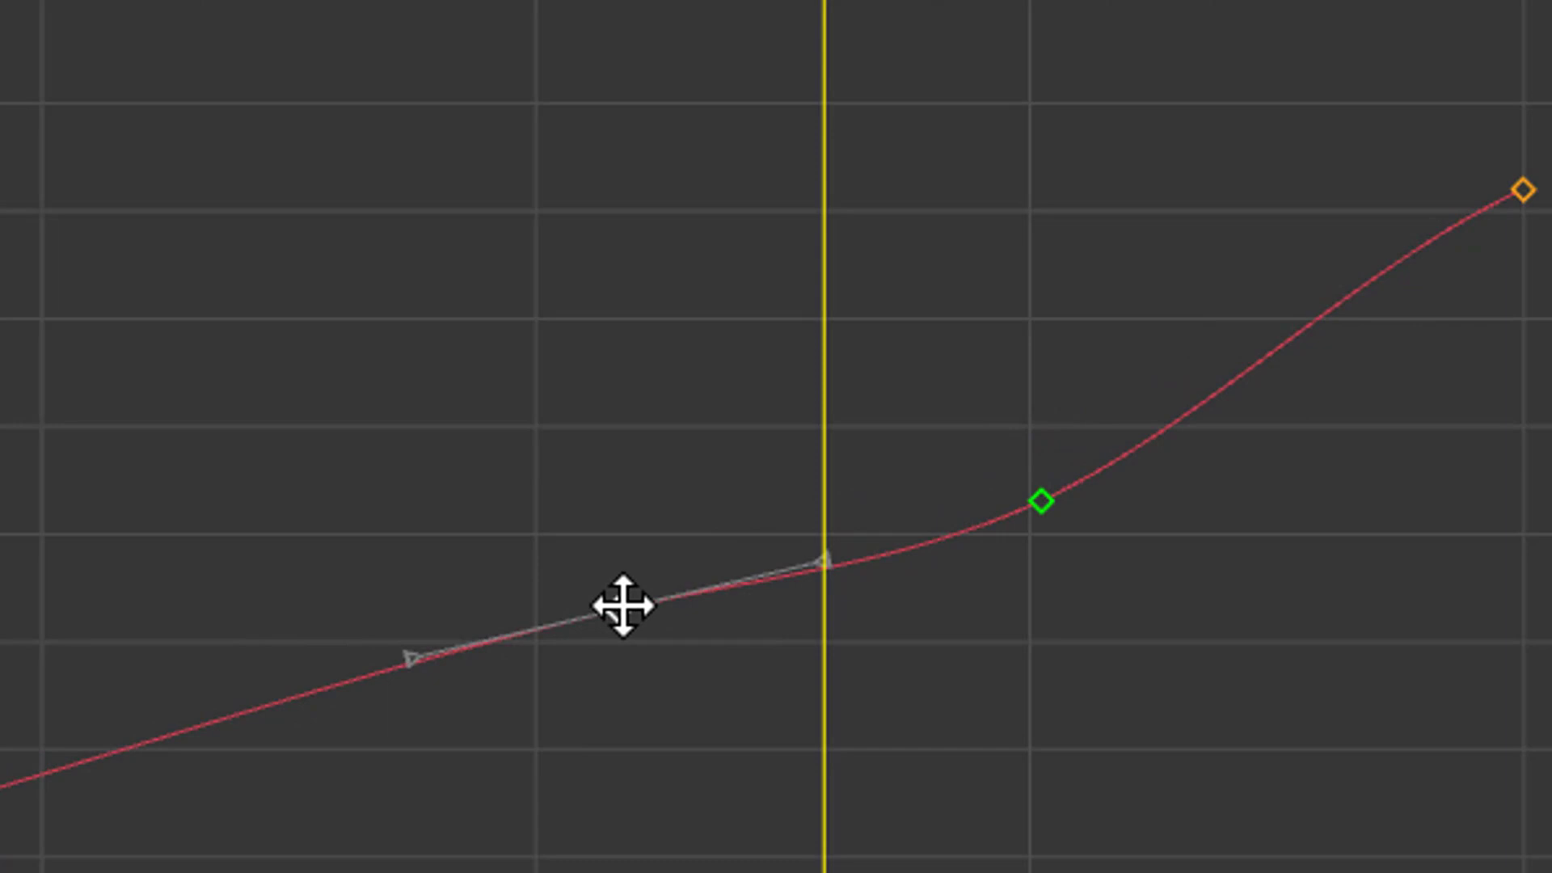
{"action": "left_click_drag", "start_coordinate": [621, 603], "coordinate": [188, 676]}
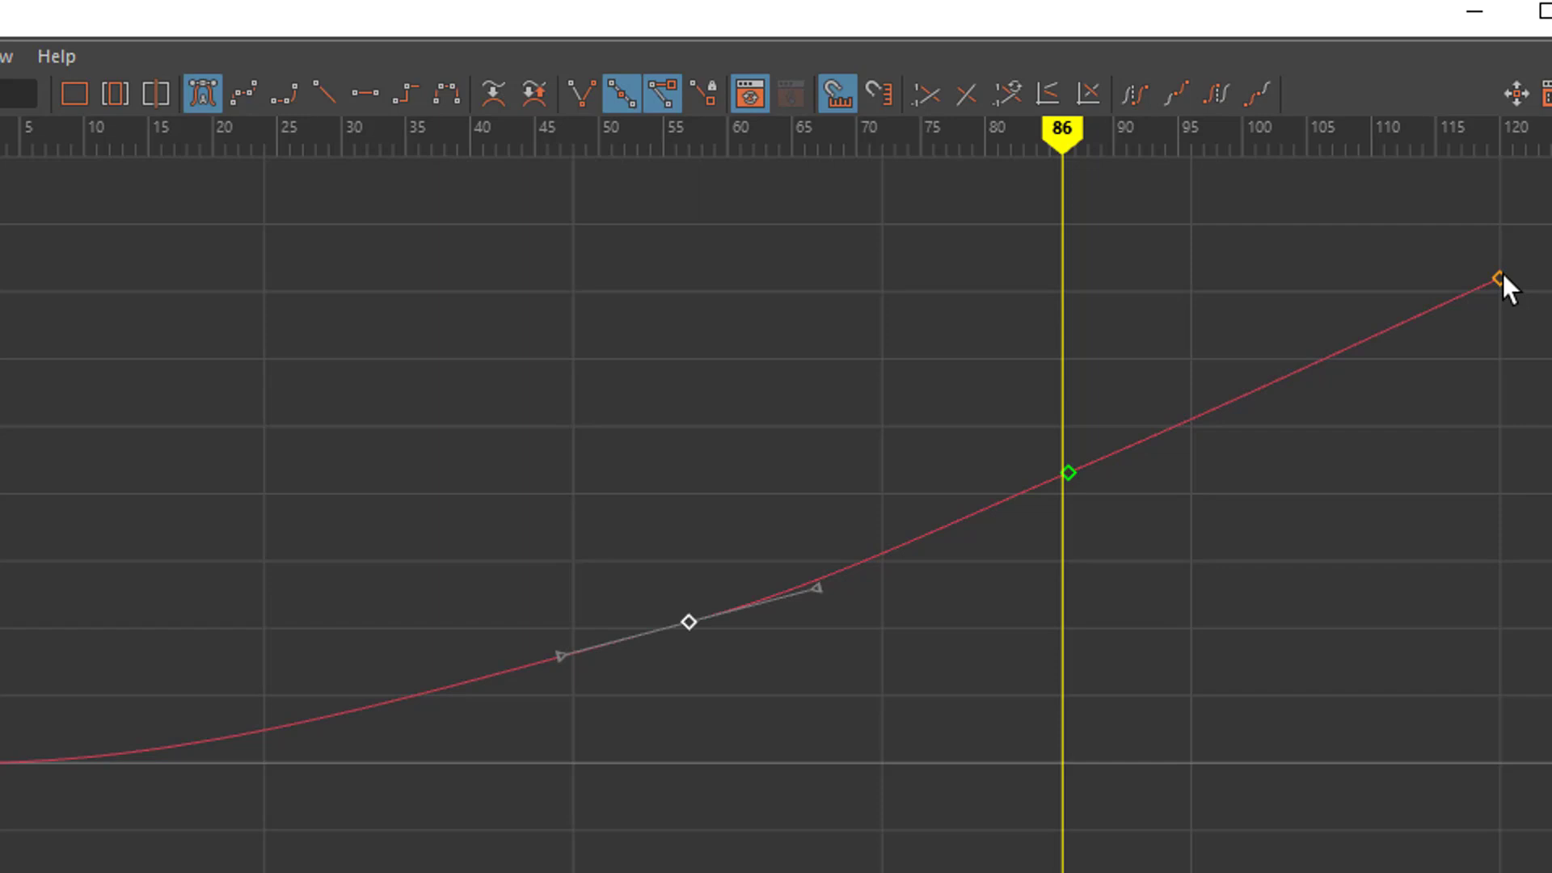
- Nudge the first Rotate X key slightly later, letting the breakdown stay between its neighbours
{"action": "left_click", "coordinate": [1494, 276]}
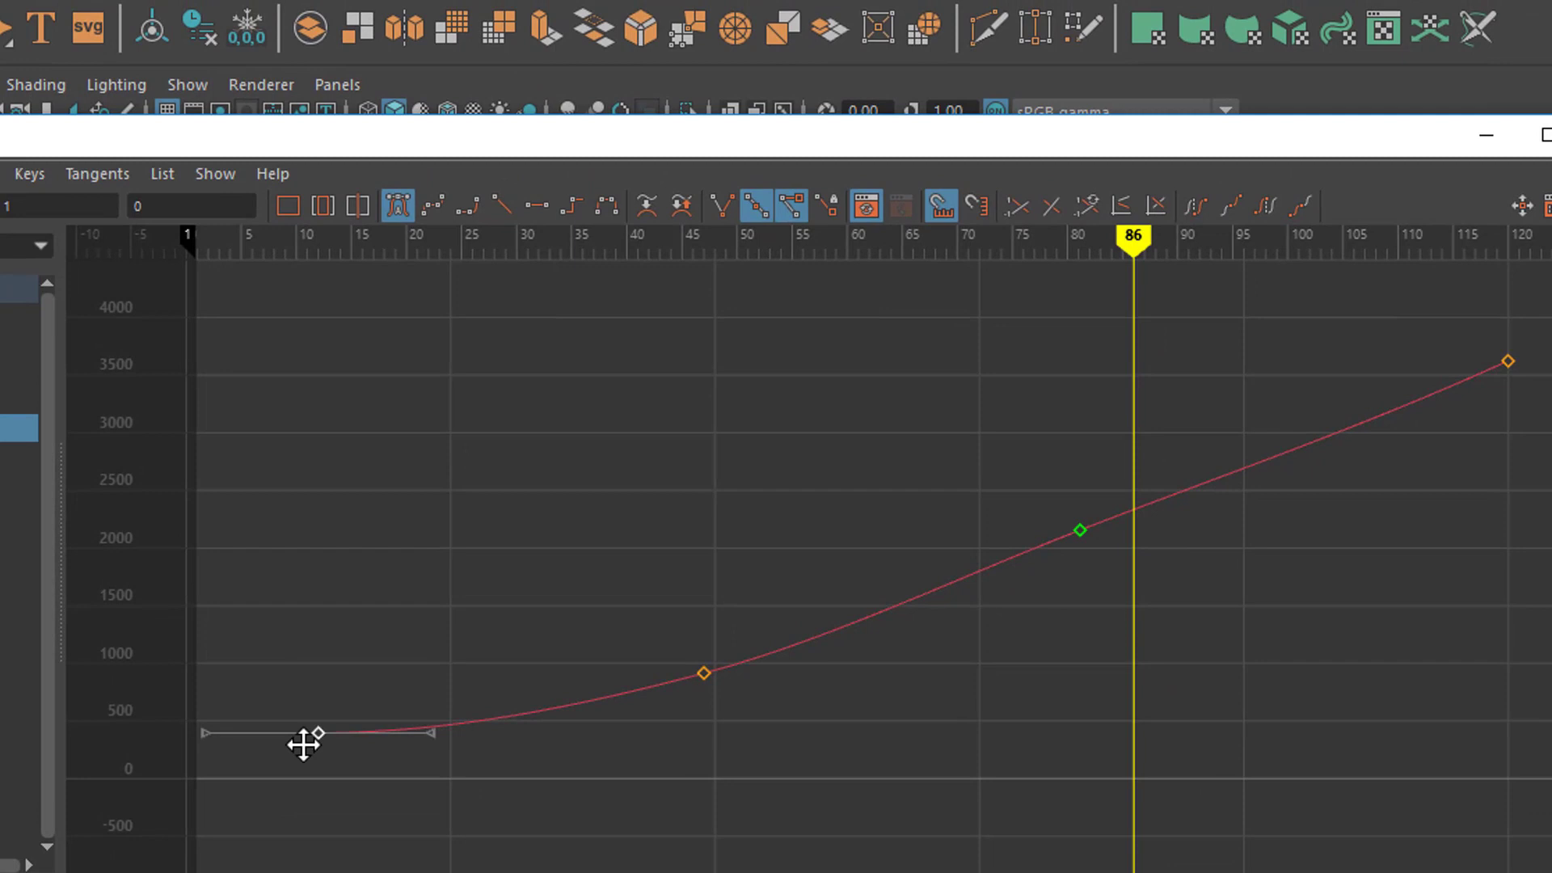
{"action": "left_click_drag", "start_coordinate": [317, 734], "coordinate": [228, 777]}
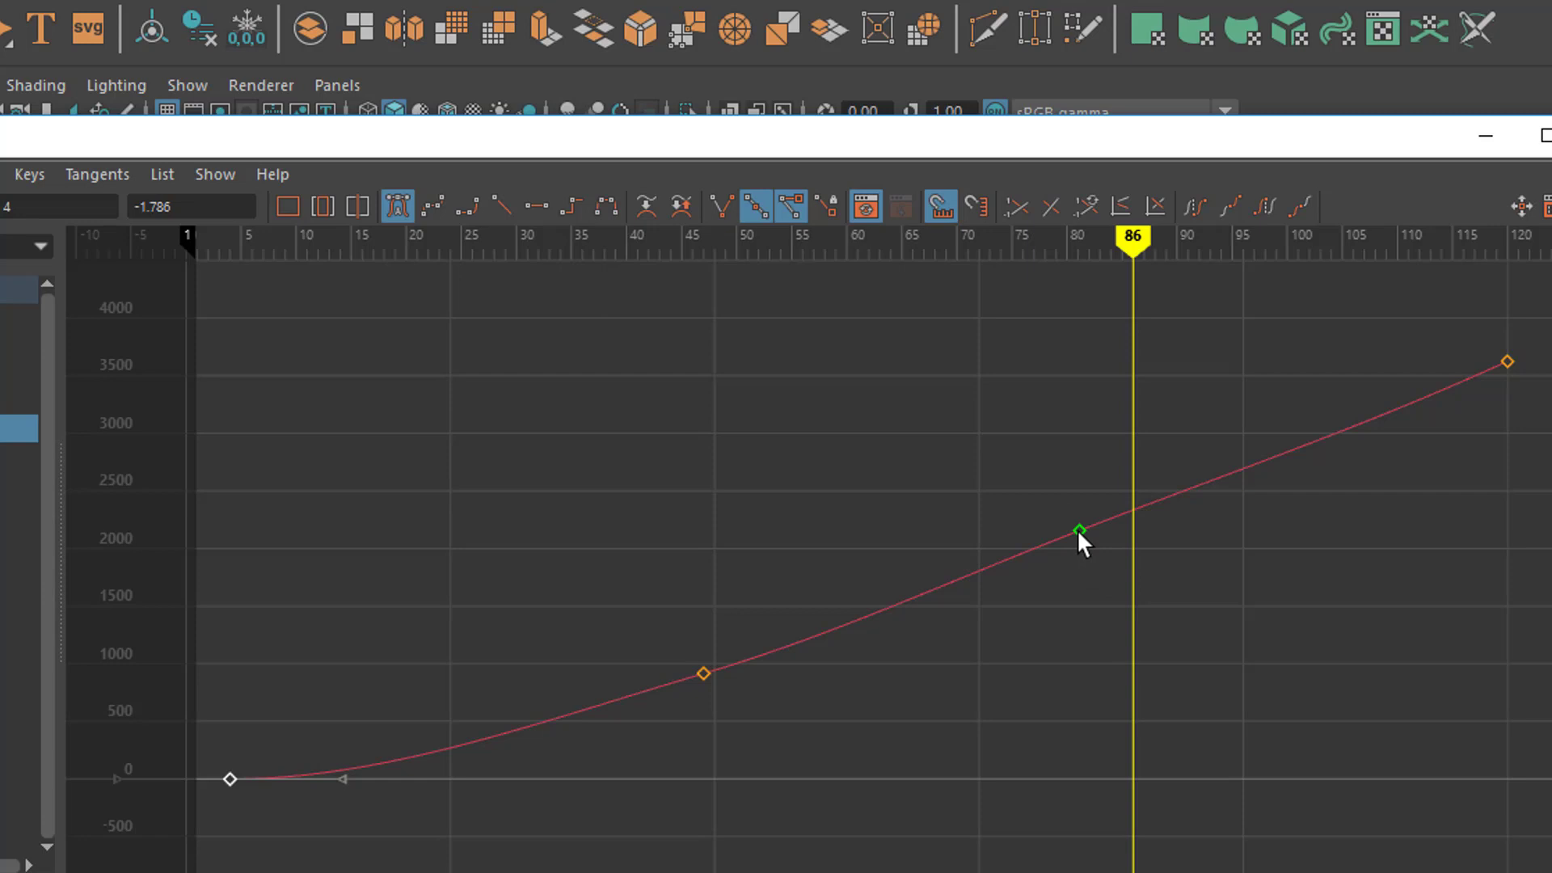
{"action": "mouse_move", "coordinate": [1505, 364]}
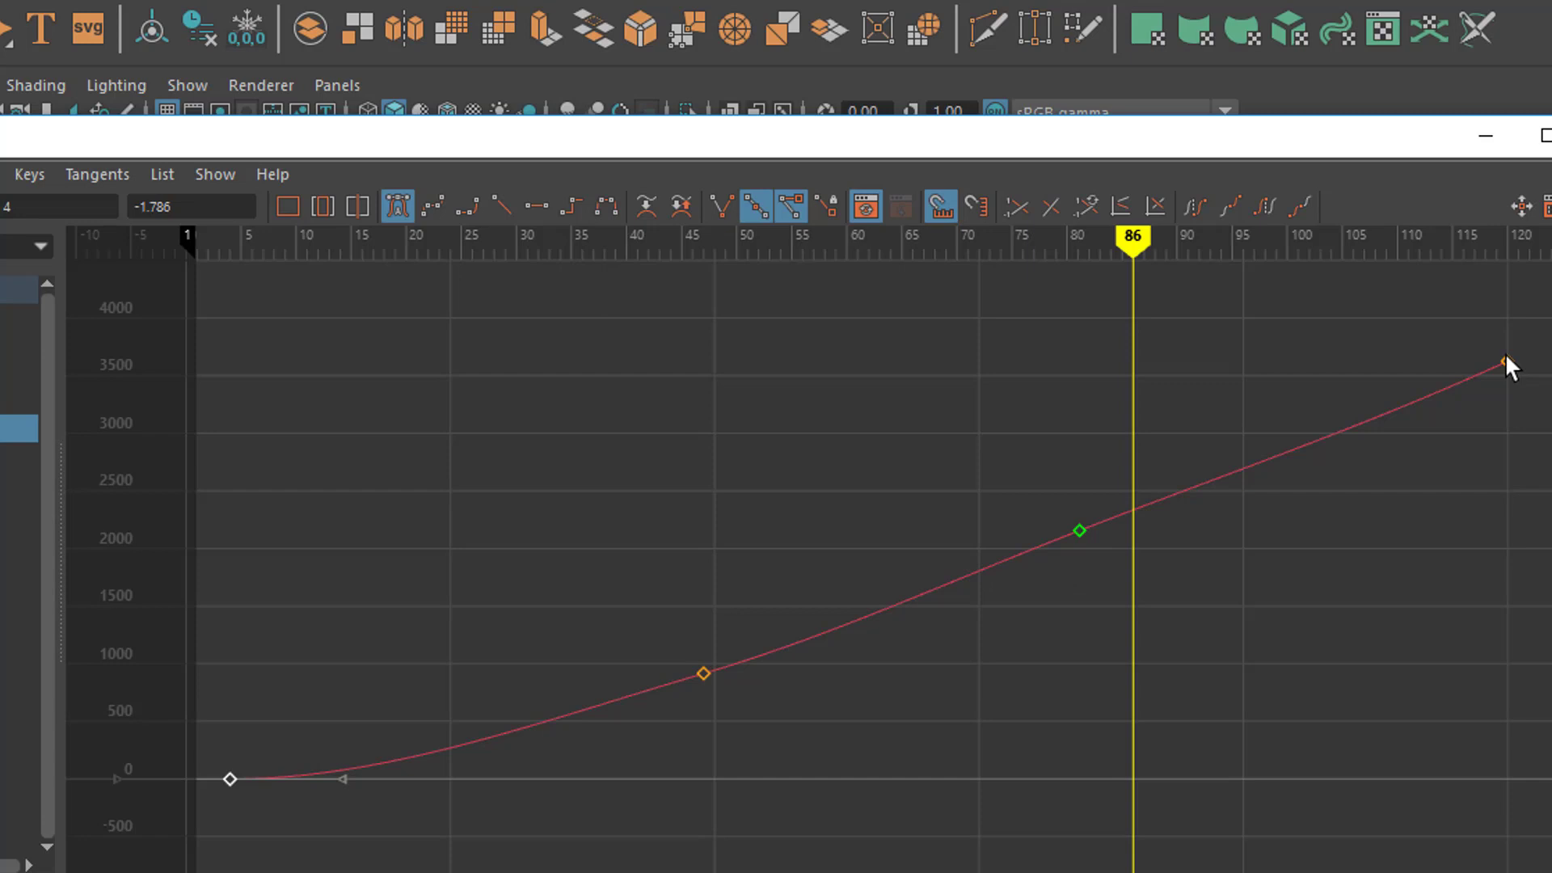